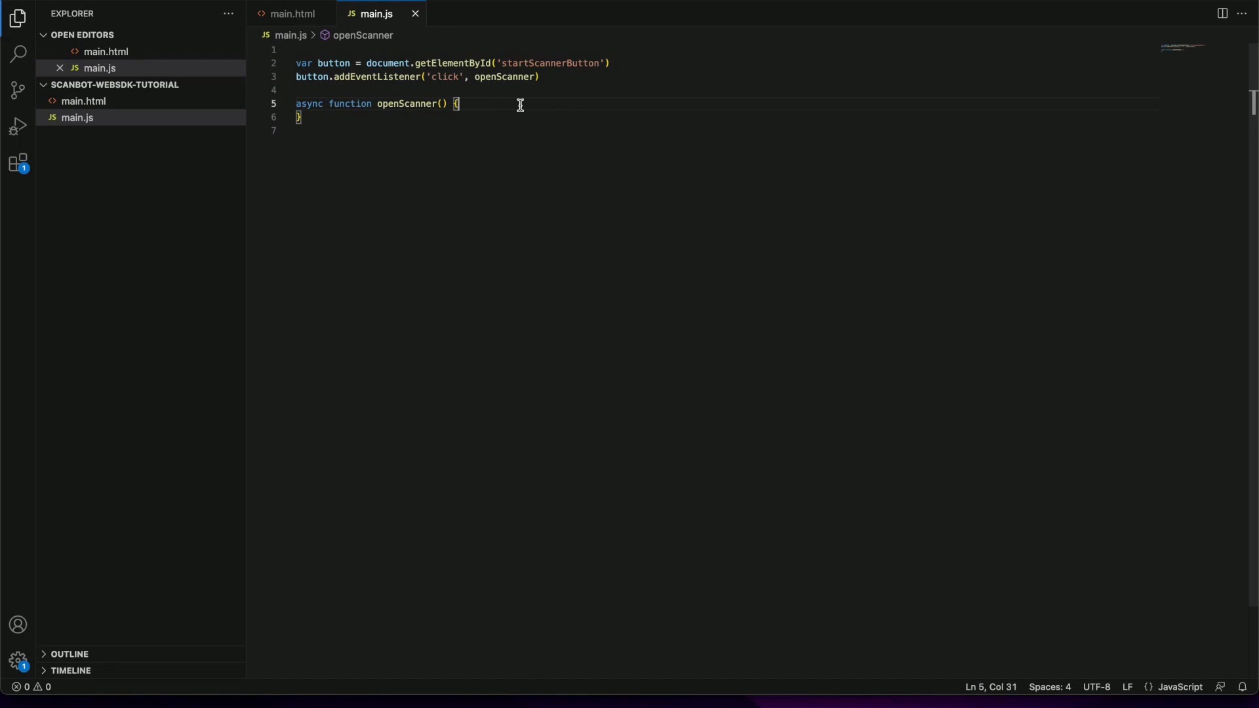
# Review main.html's markup and the main.js script before adding the SDK
pyautogui.click(297, 13)
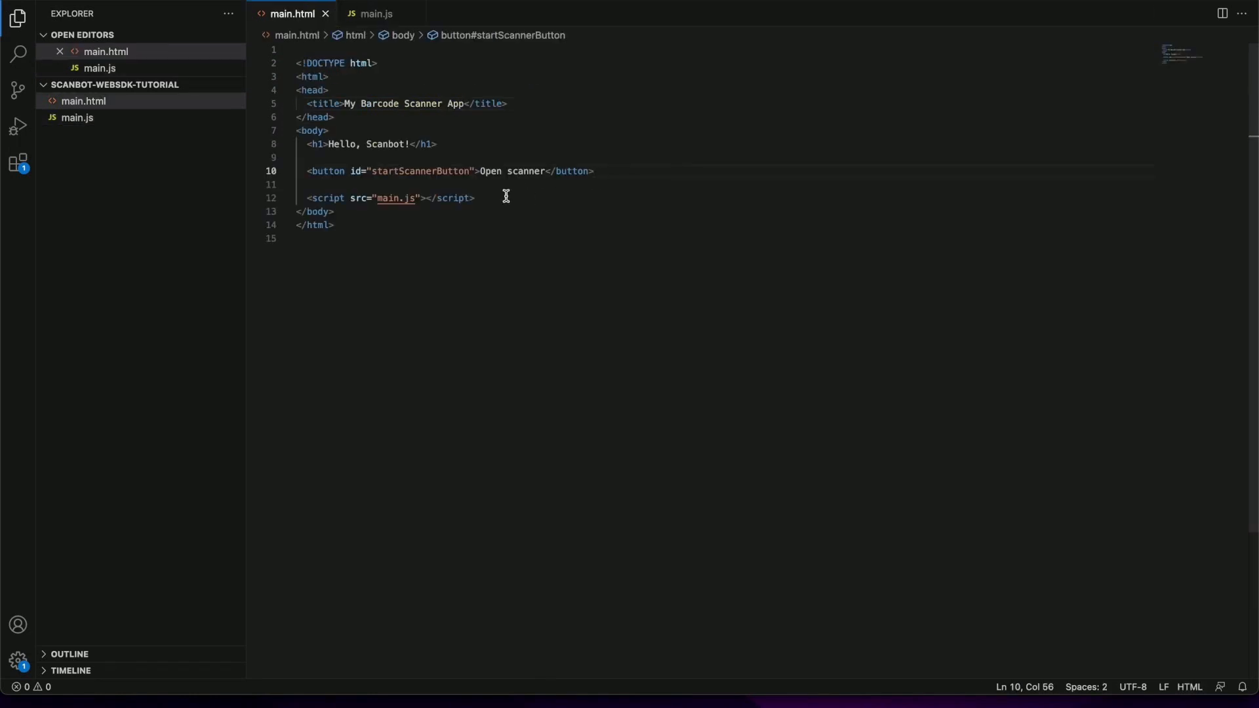
pyautogui.click(375, 13)
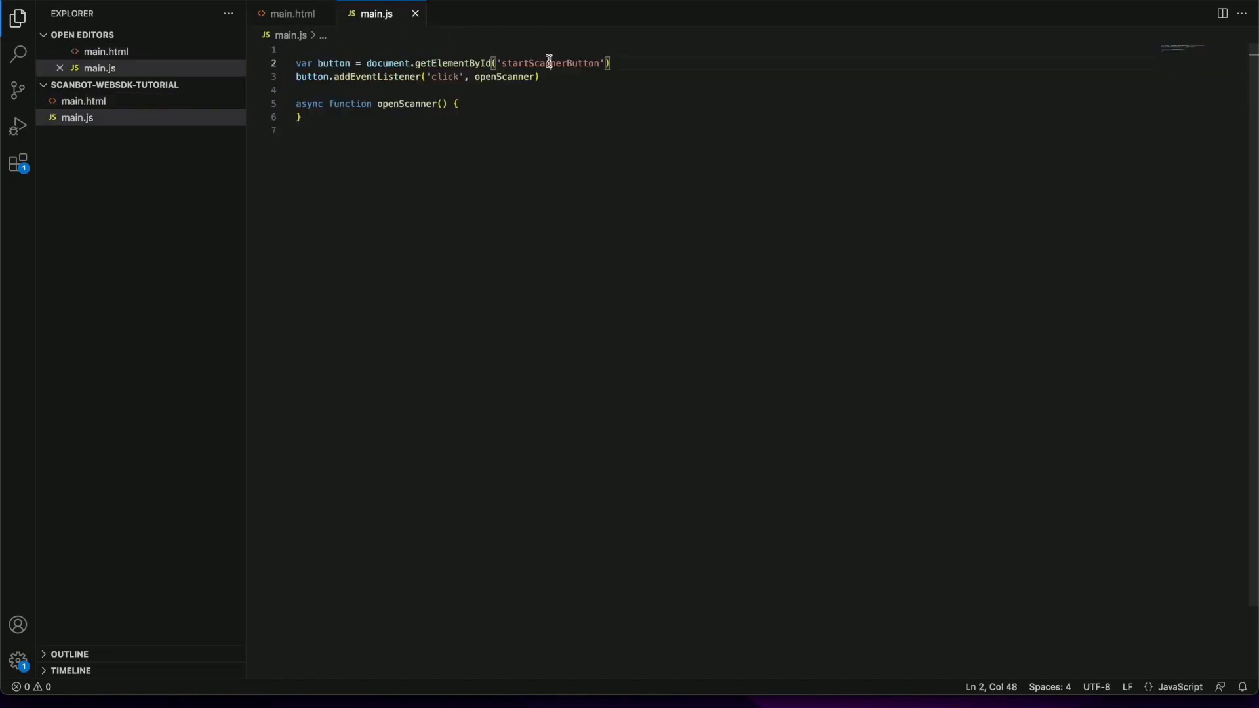
pyautogui.click(460, 102)
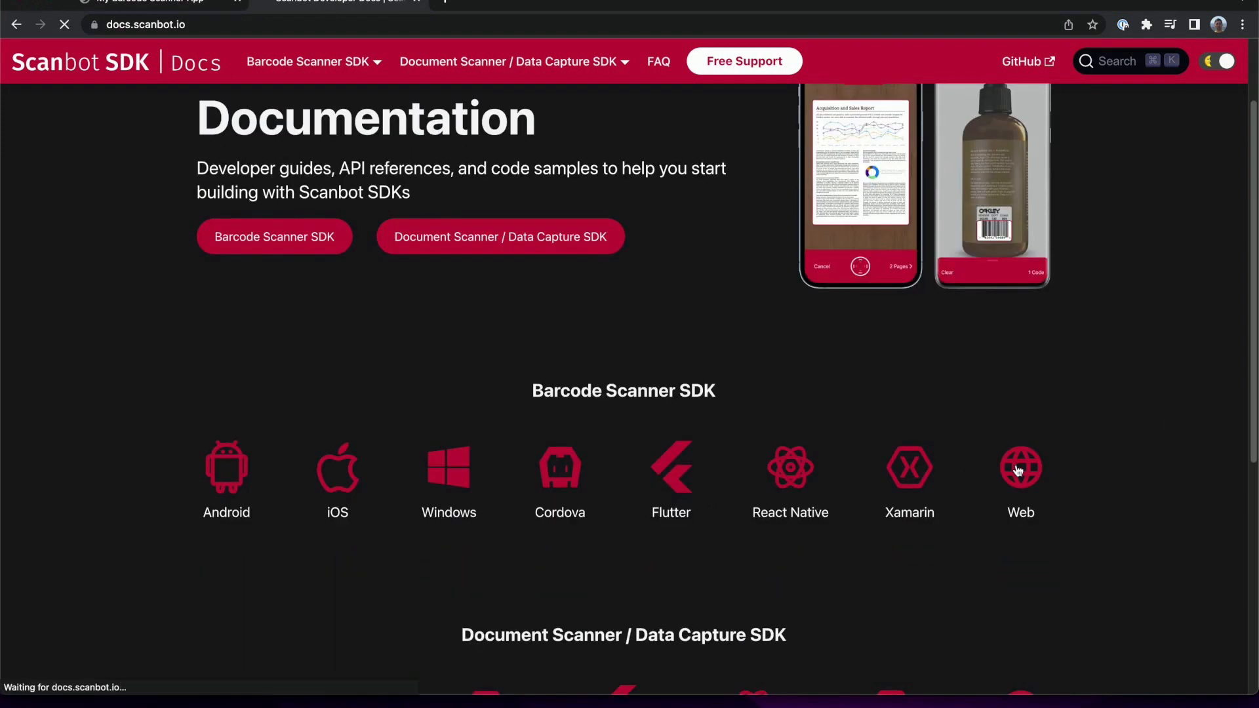
# Add the Scanbot Web SDK CDN script tag from the Getting started guide into main.html's head
pyautogui.click(1020, 467)
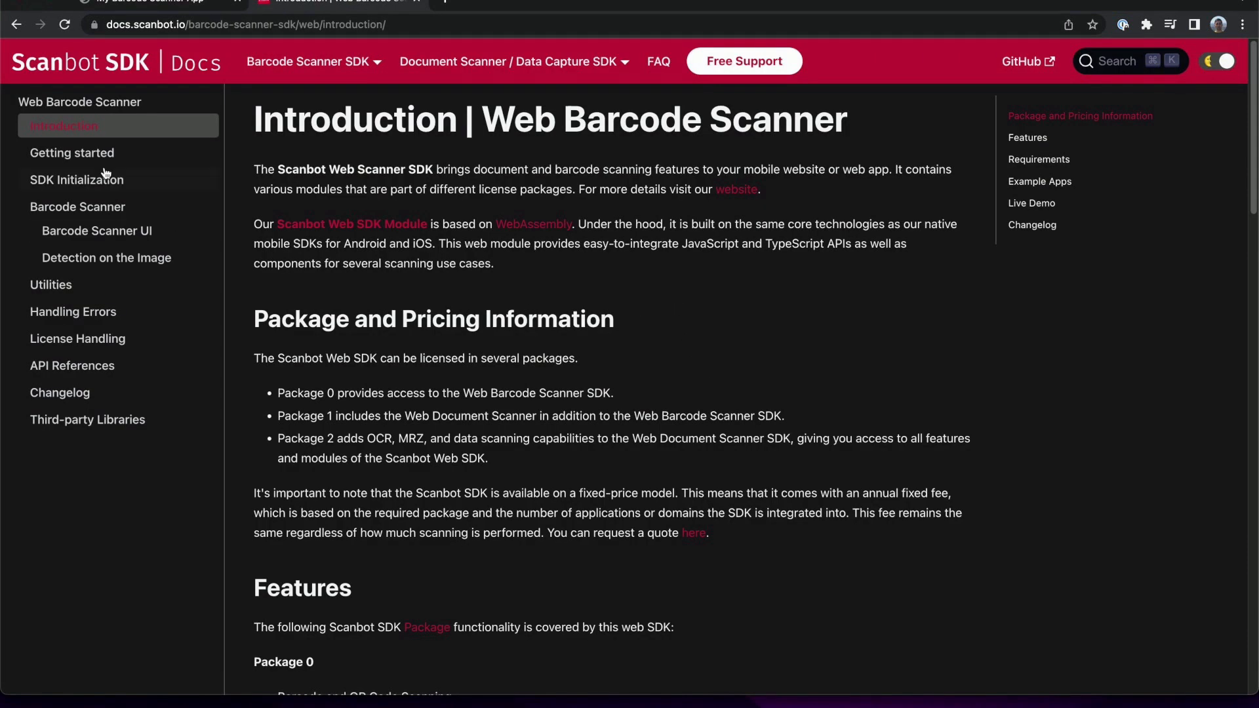
pyautogui.click(72, 152)
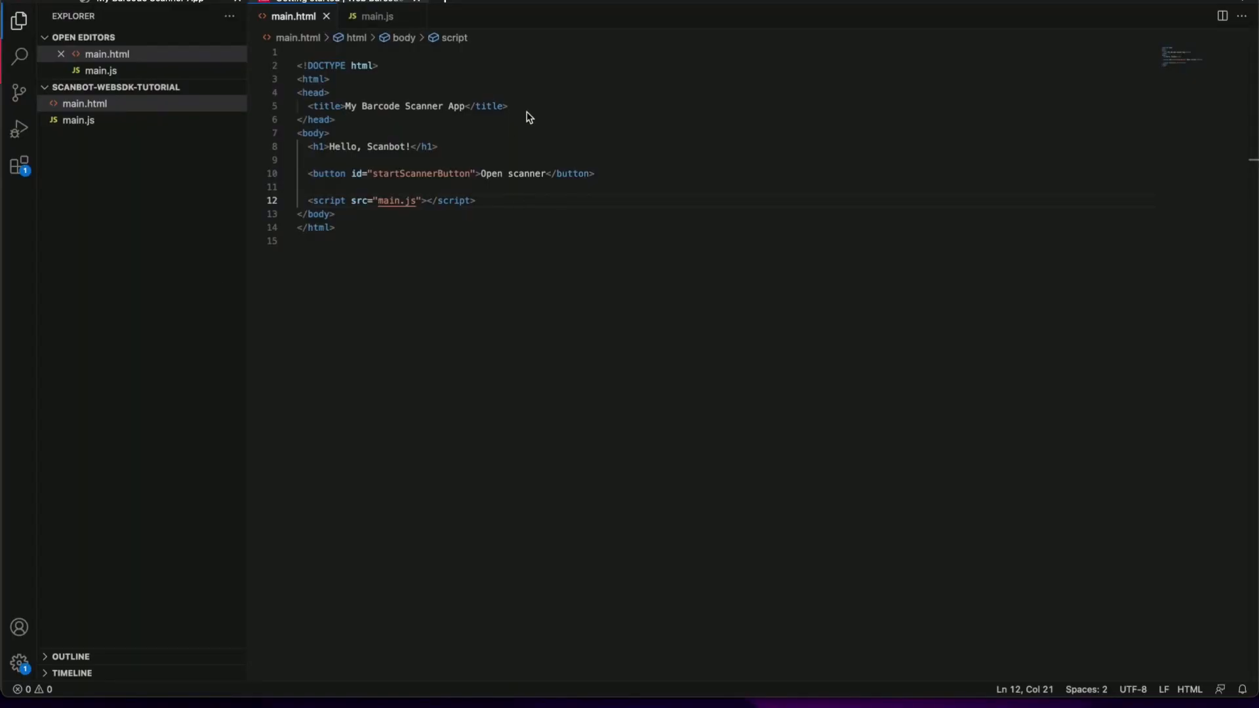
pyautogui.write('<script src="https://cdn.jsdelivr.net/npm/scanbot-web-sdk@latest/bundle/ScanbotSDK.min.js"></script>')
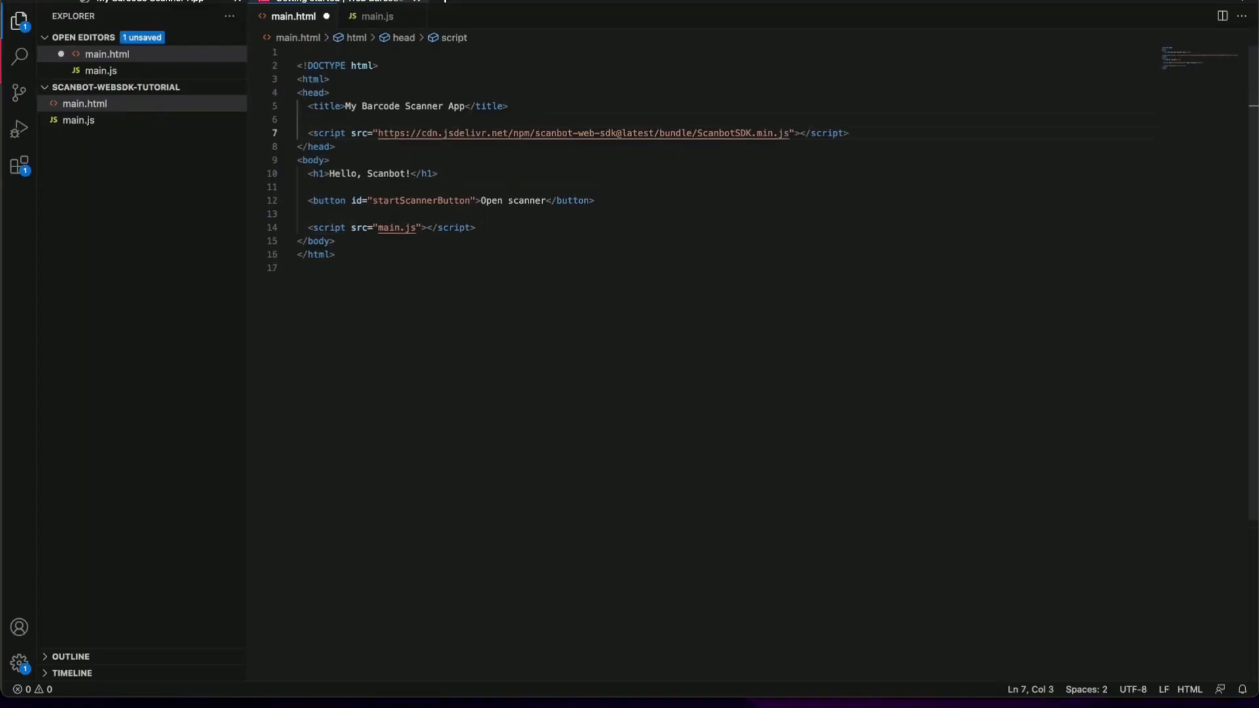
pyautogui.click(357, 3)
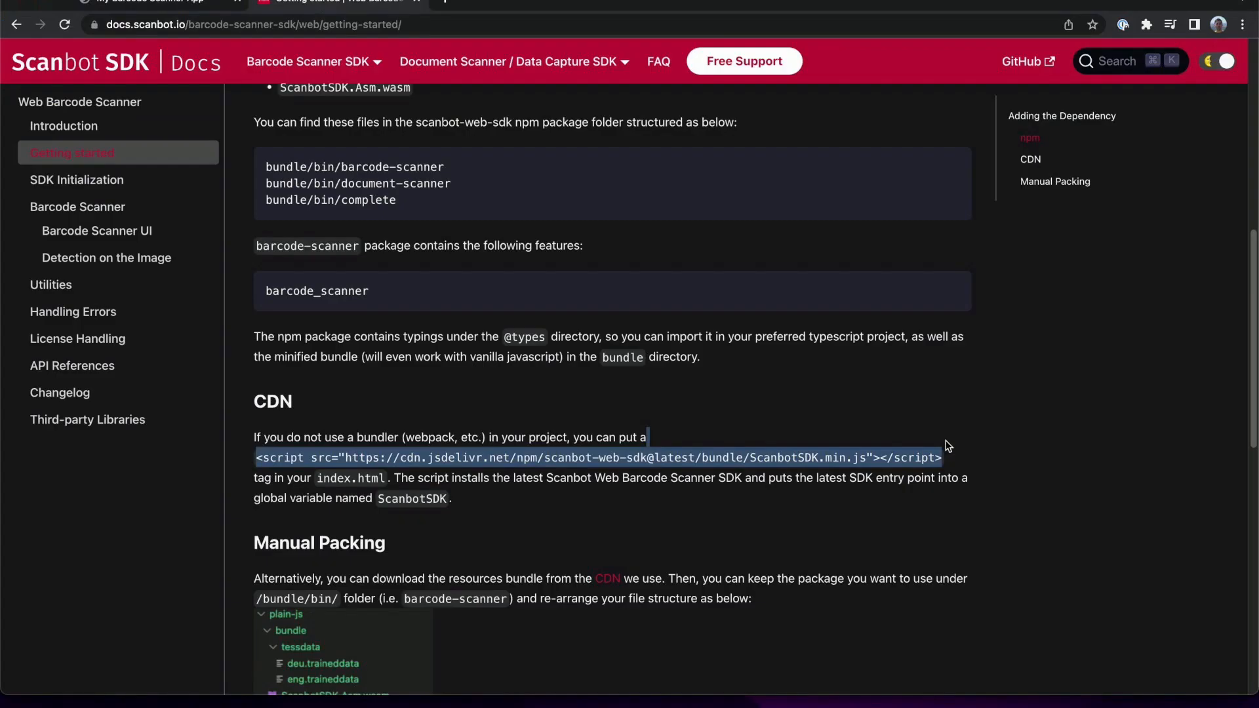
# Read the SDK Initialization page's initialize snippet and return to the editor
pyautogui.scroll(-3)
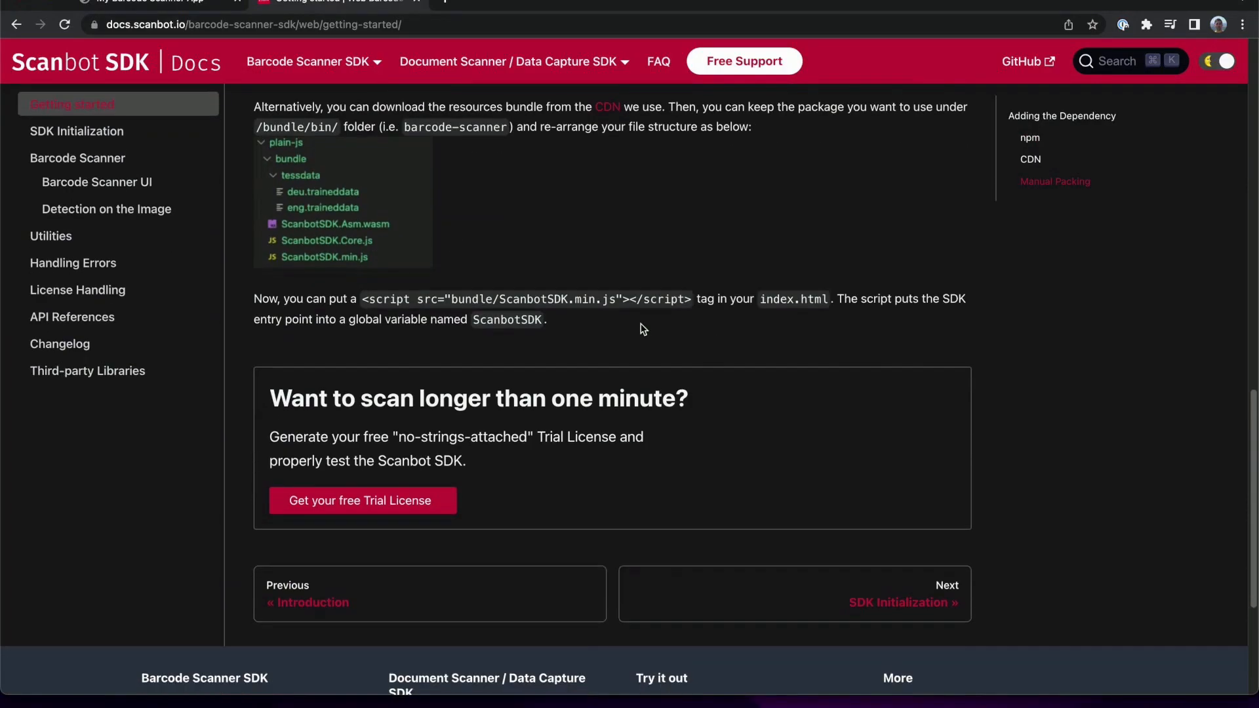
pyautogui.click(899, 602)
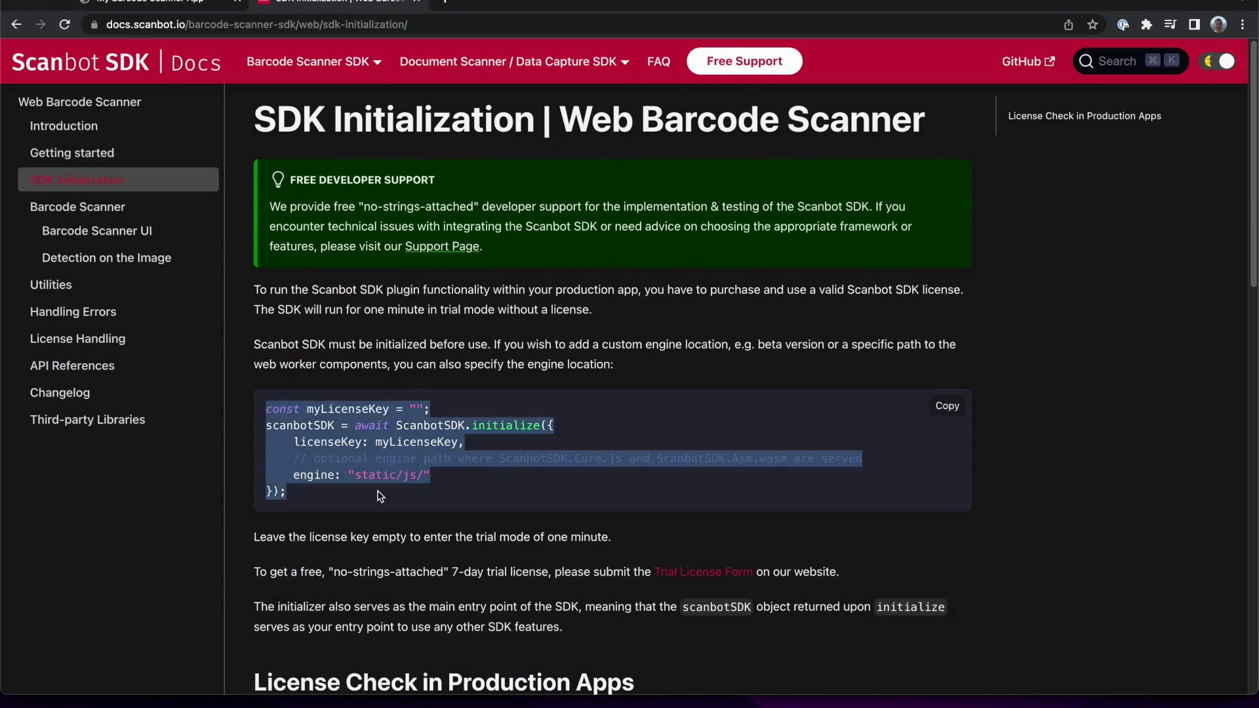
pyautogui.click(933, 573)
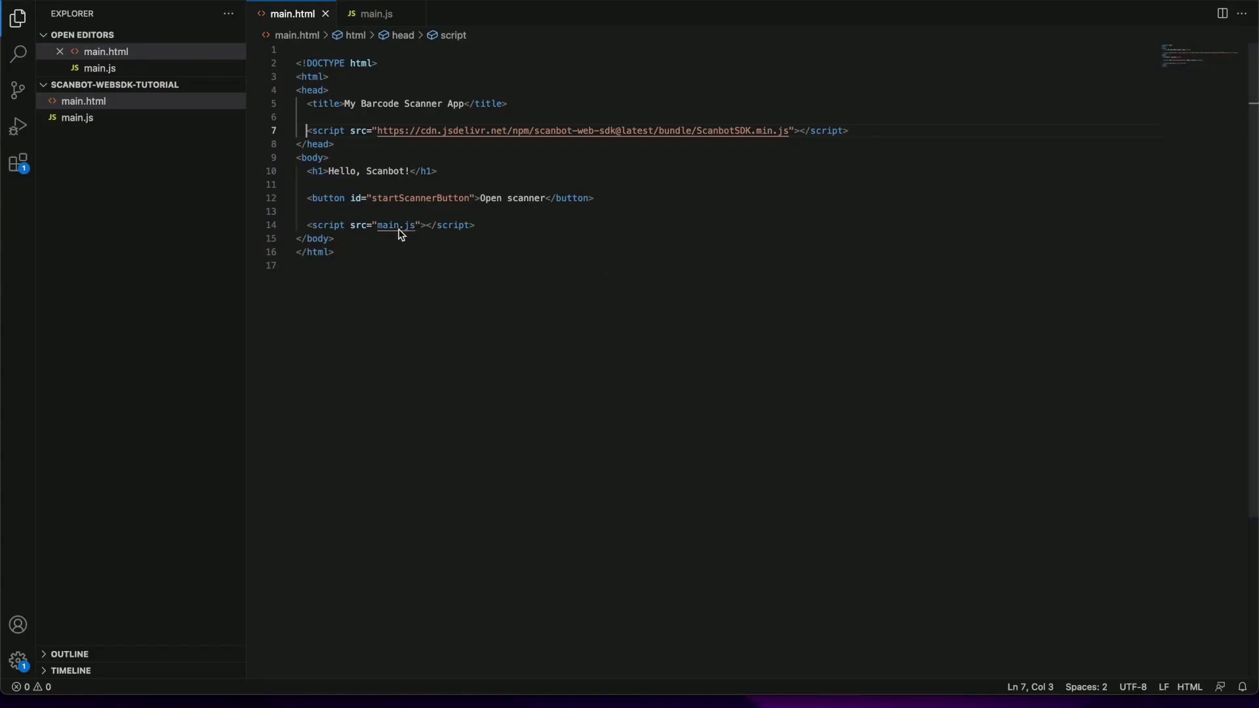
# Declare myLicenseKey and wrap the initialize call in async initializeScanbotSDK without the engine path lines
pyautogui.click(373, 13)
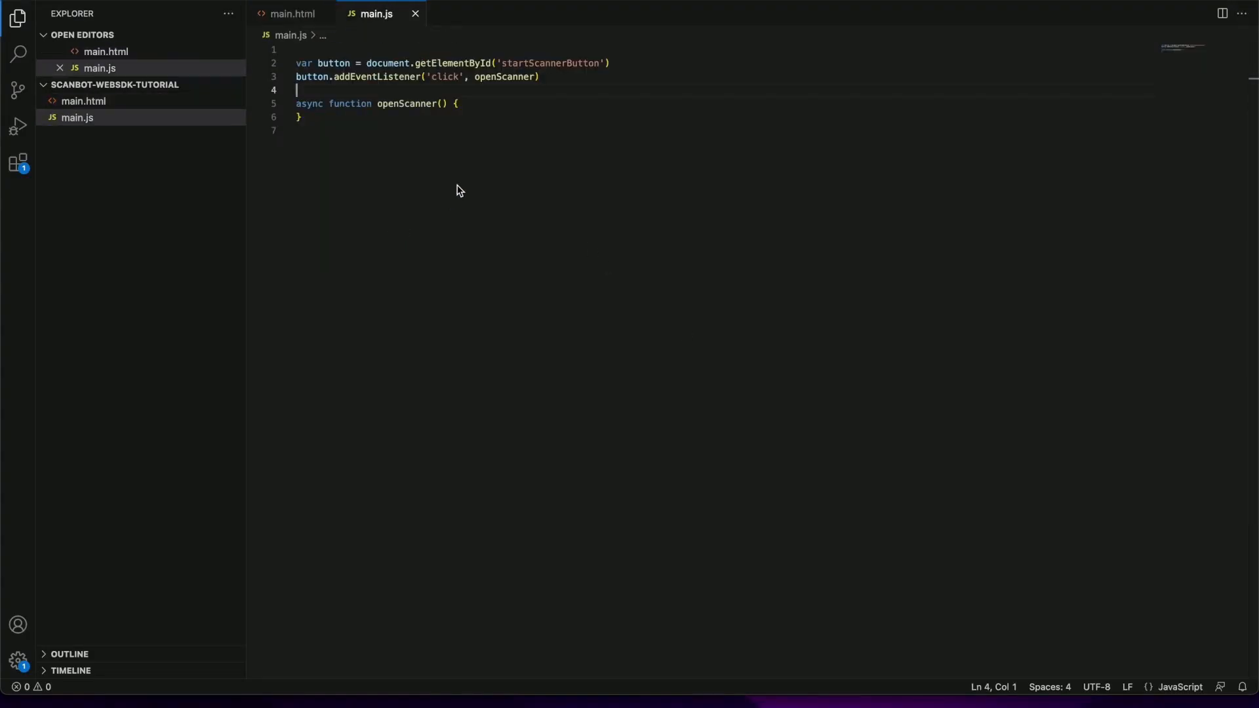
pyautogui.write('const myLicenseKey = "";')
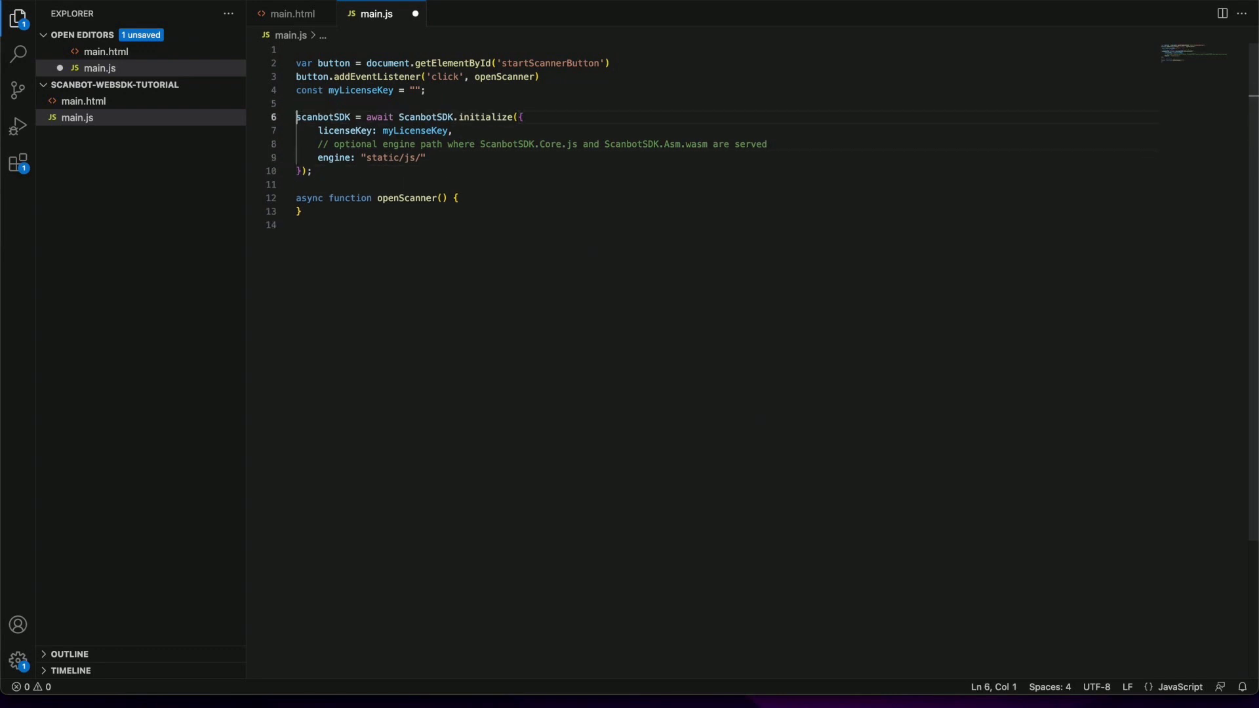
pyautogui.write('async function initialize')
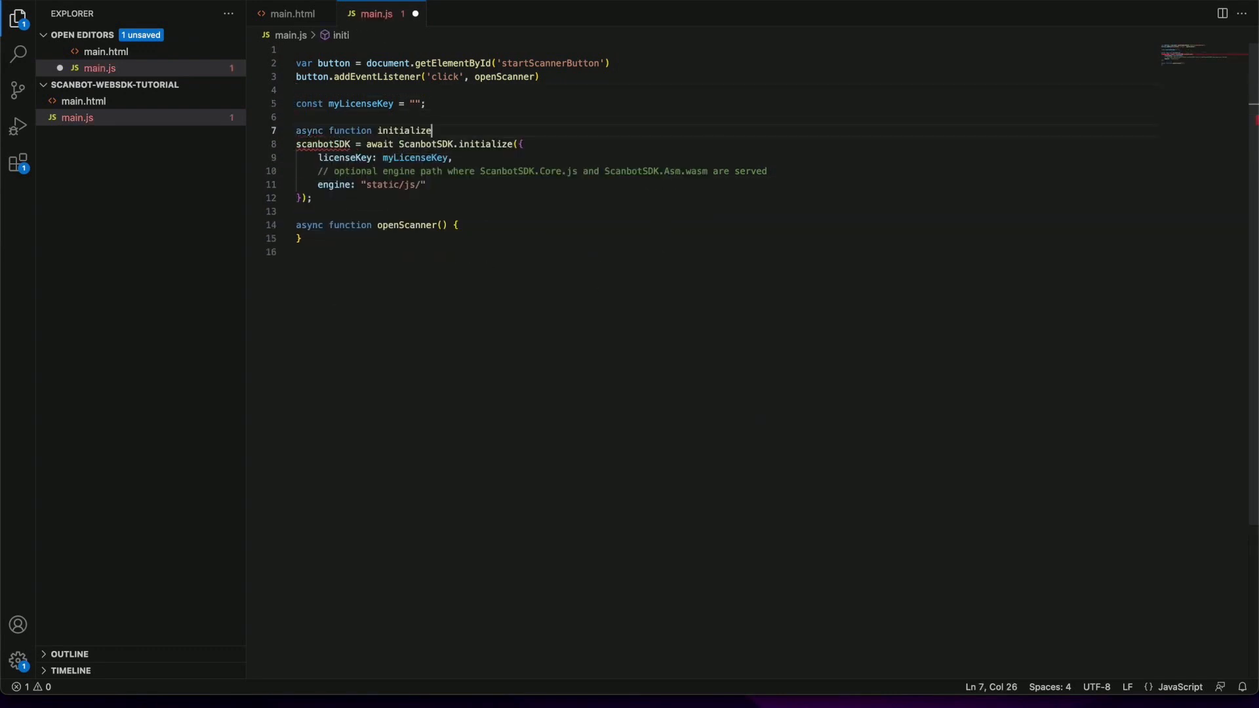
pyautogui.write('ScanbotSDK() {')
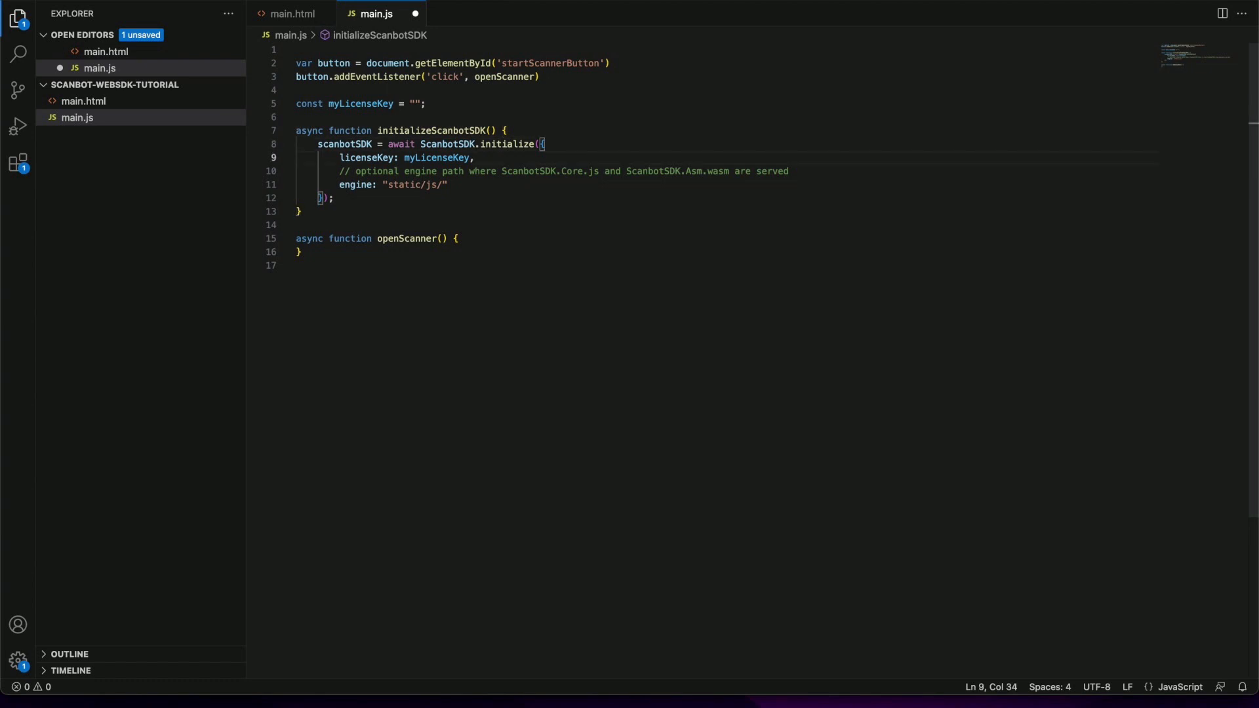
pyautogui.press('Delete')
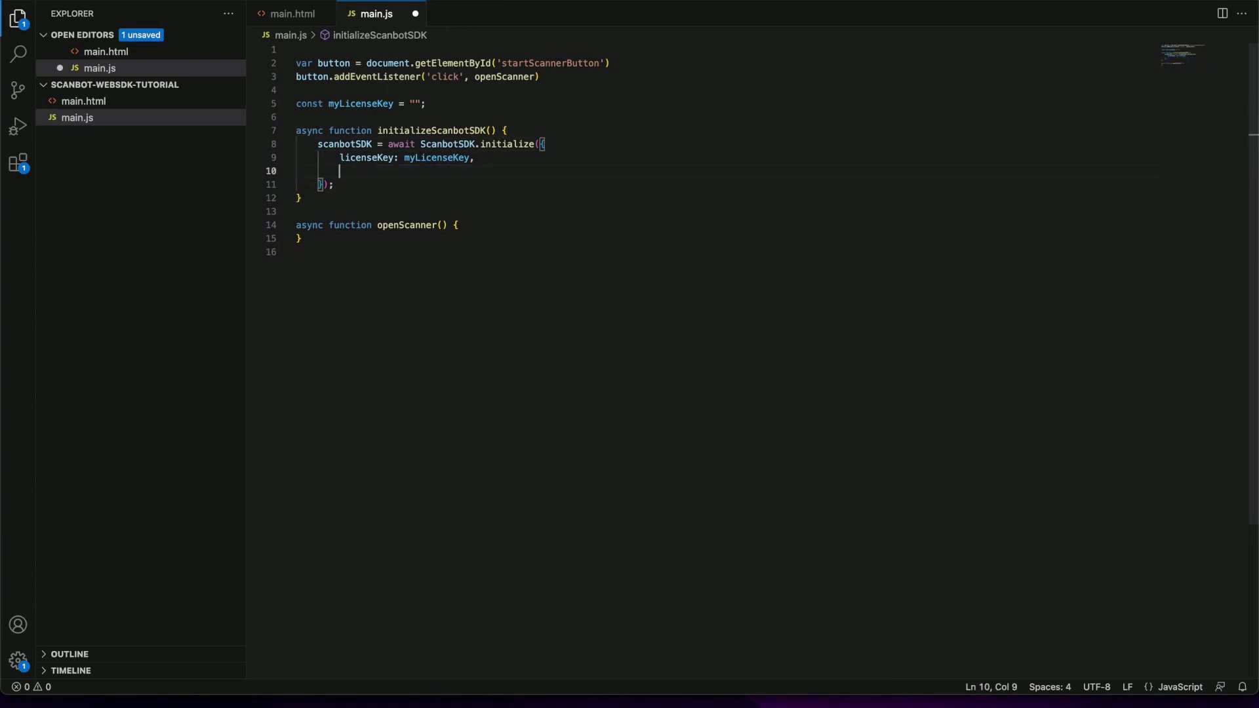
pyautogui.press('Backspace')
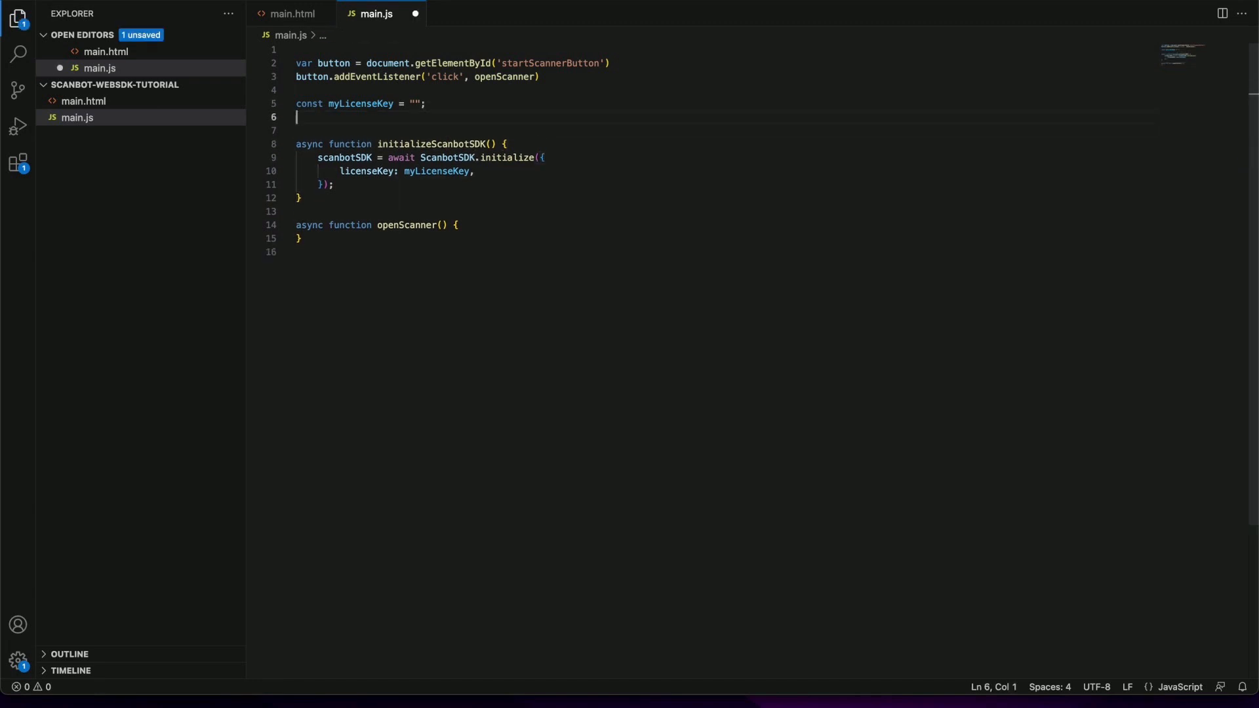
# Call initializeScanbotSDK() at startup and save main.js
pyautogui.write('initializeScanbotSDK();')
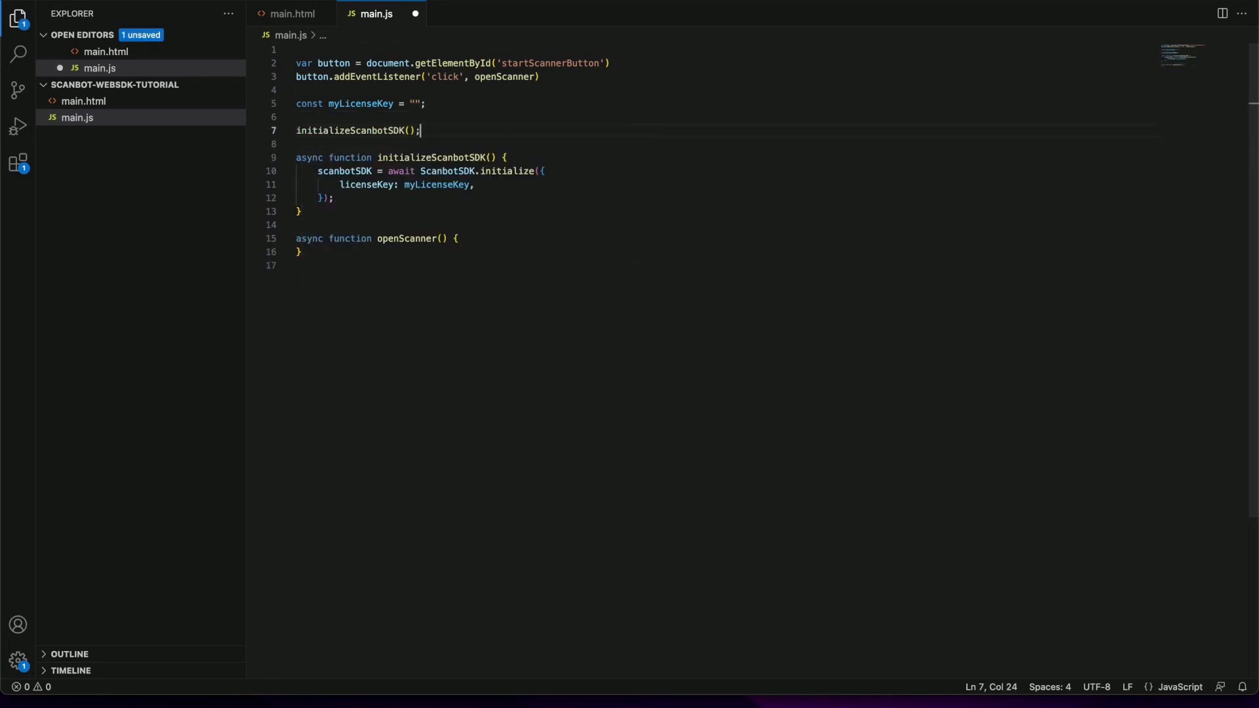
pyautogui.press('Ctrl+s')
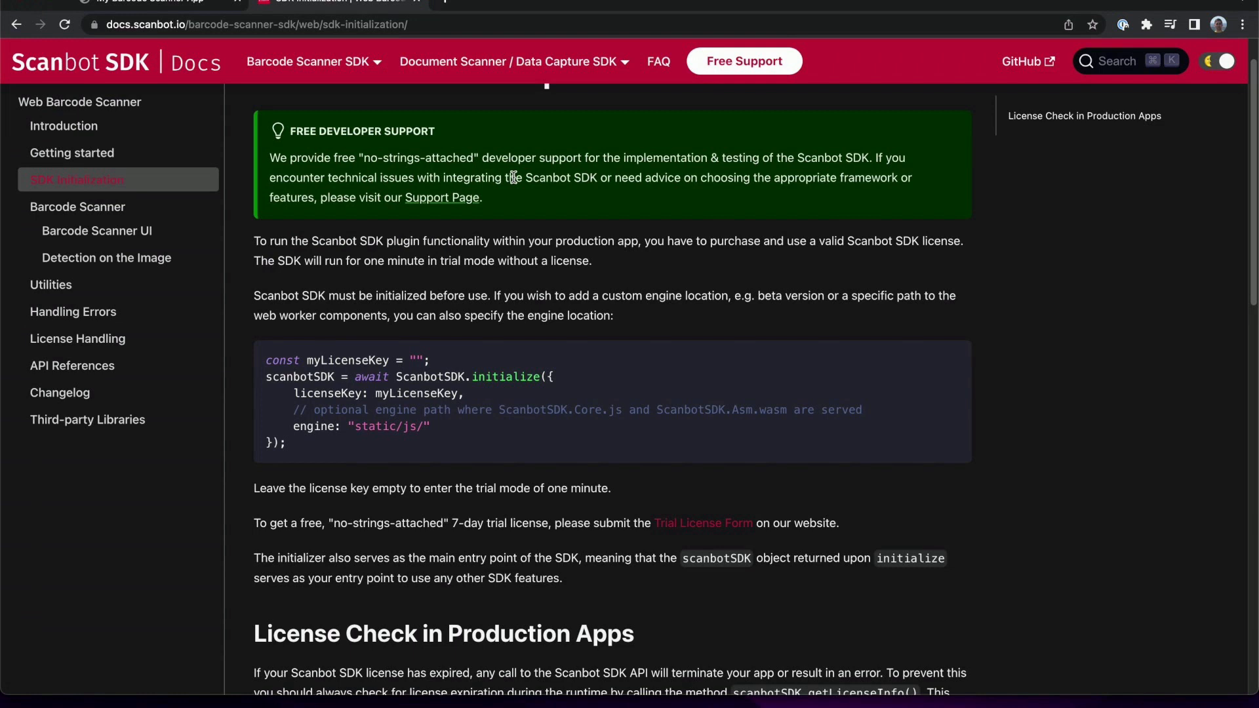
# Move on to the Barcode Scanner UI page and scroll to its Configuration section
pyautogui.scroll(-3)
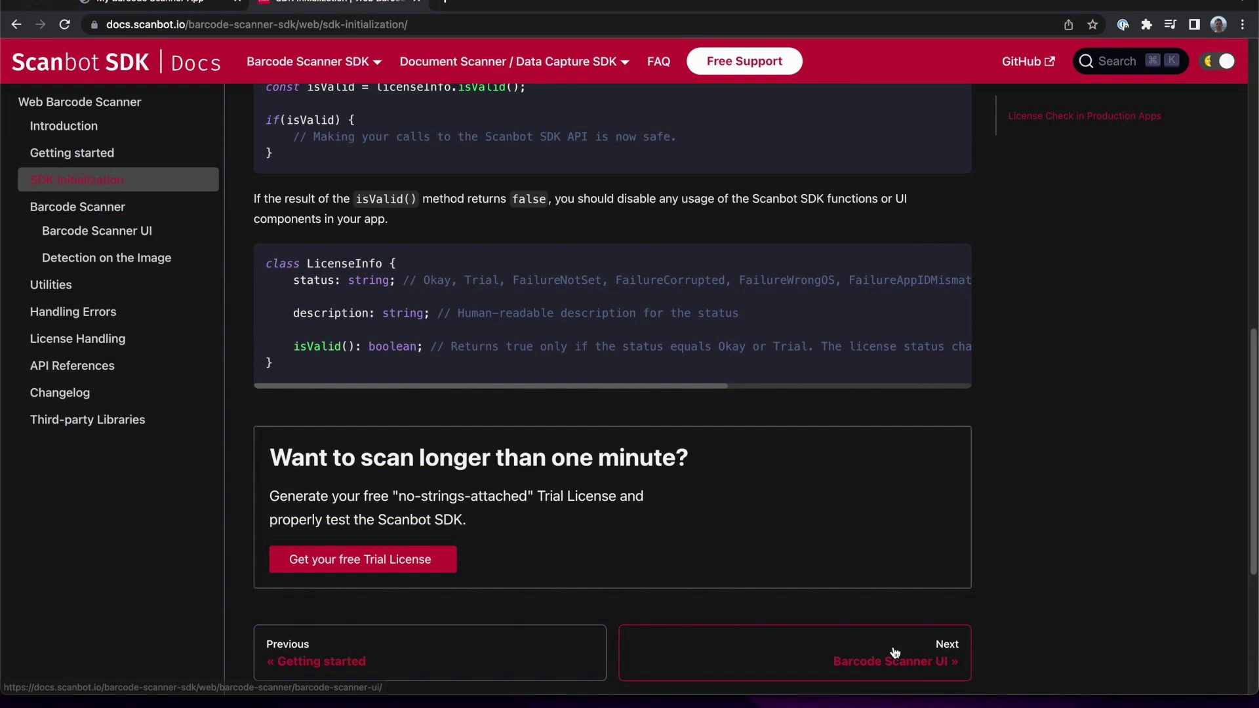
pyautogui.moveTo(897, 622)
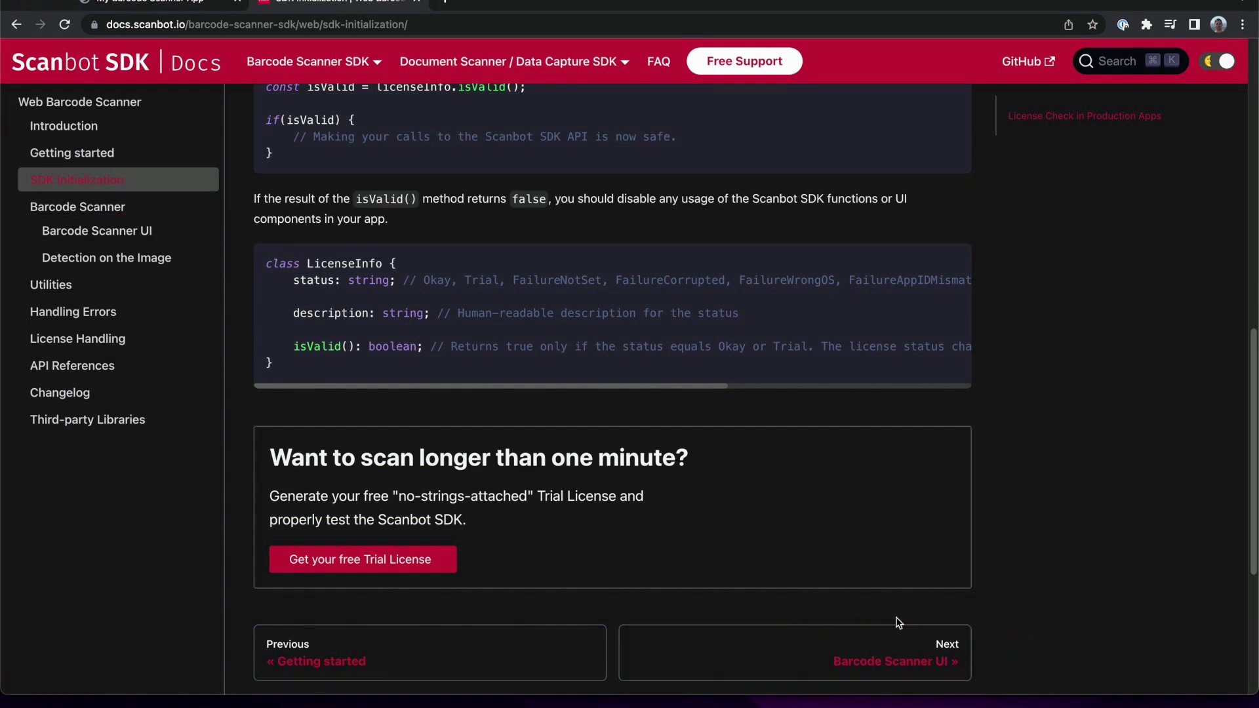
pyautogui.click(892, 661)
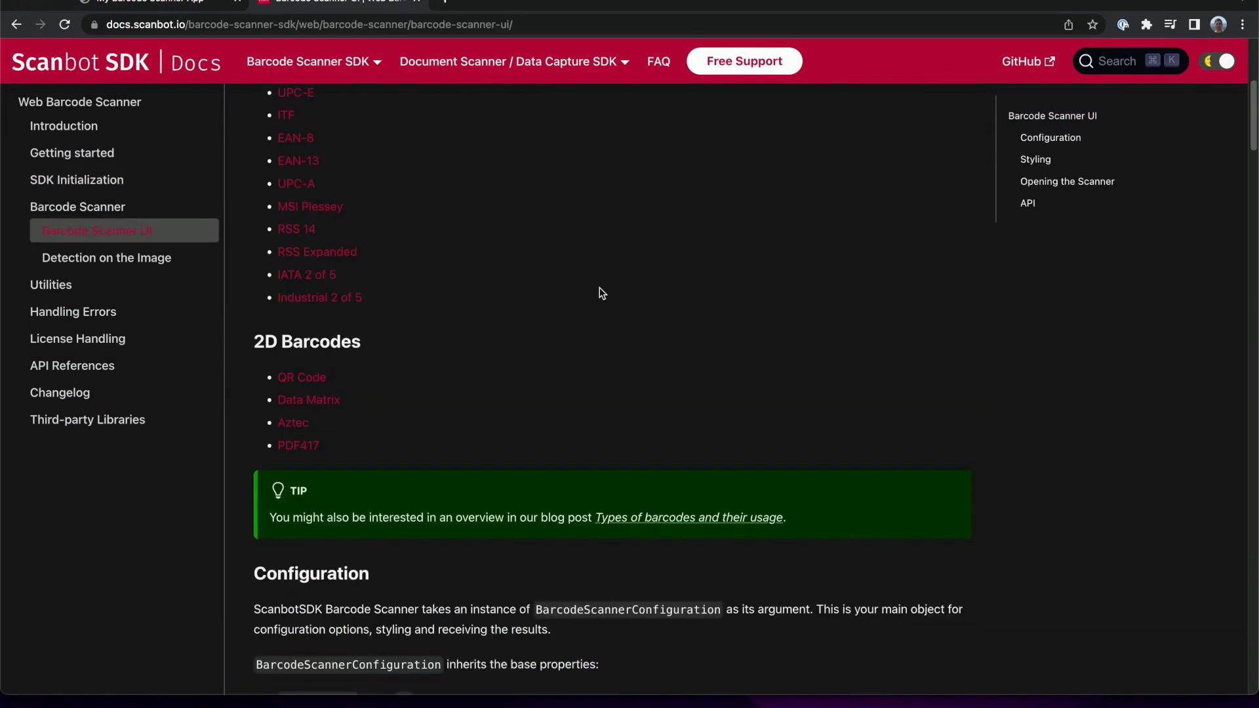
pyautogui.scroll(-3)
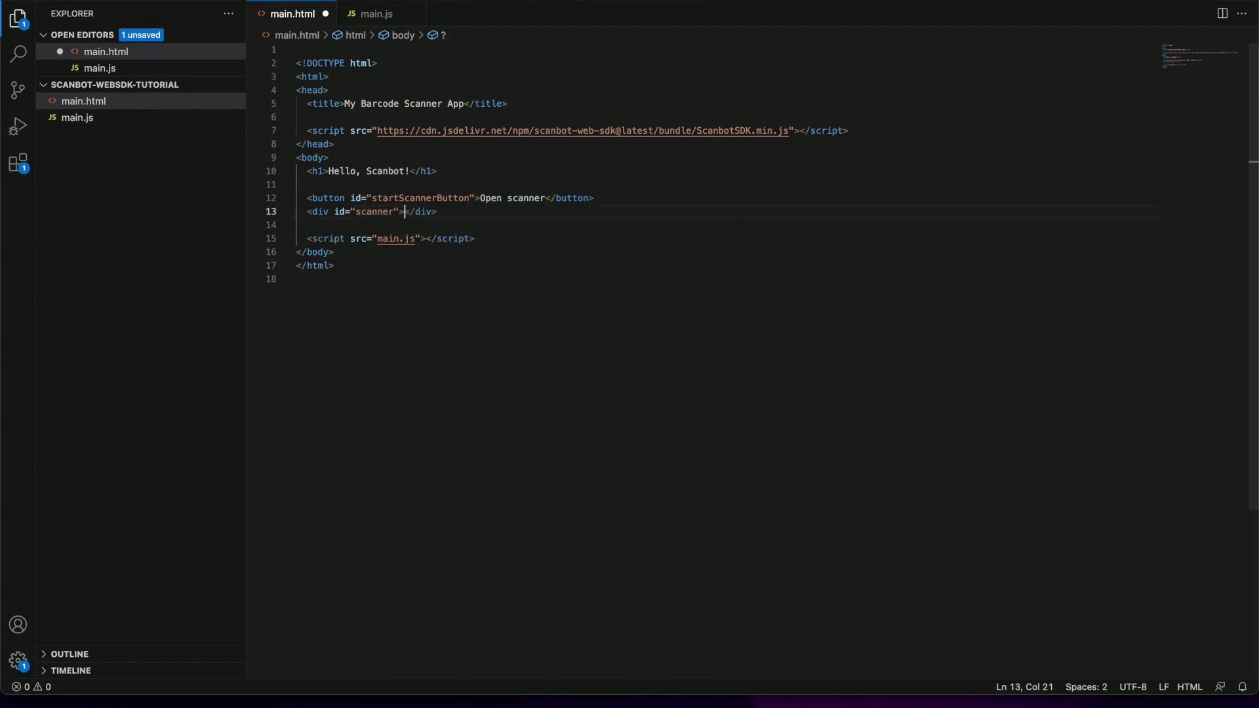
# Save the scanner div markup and start openScanner's configuration object with containerId 'scanner'
pyautogui.press('Enter')
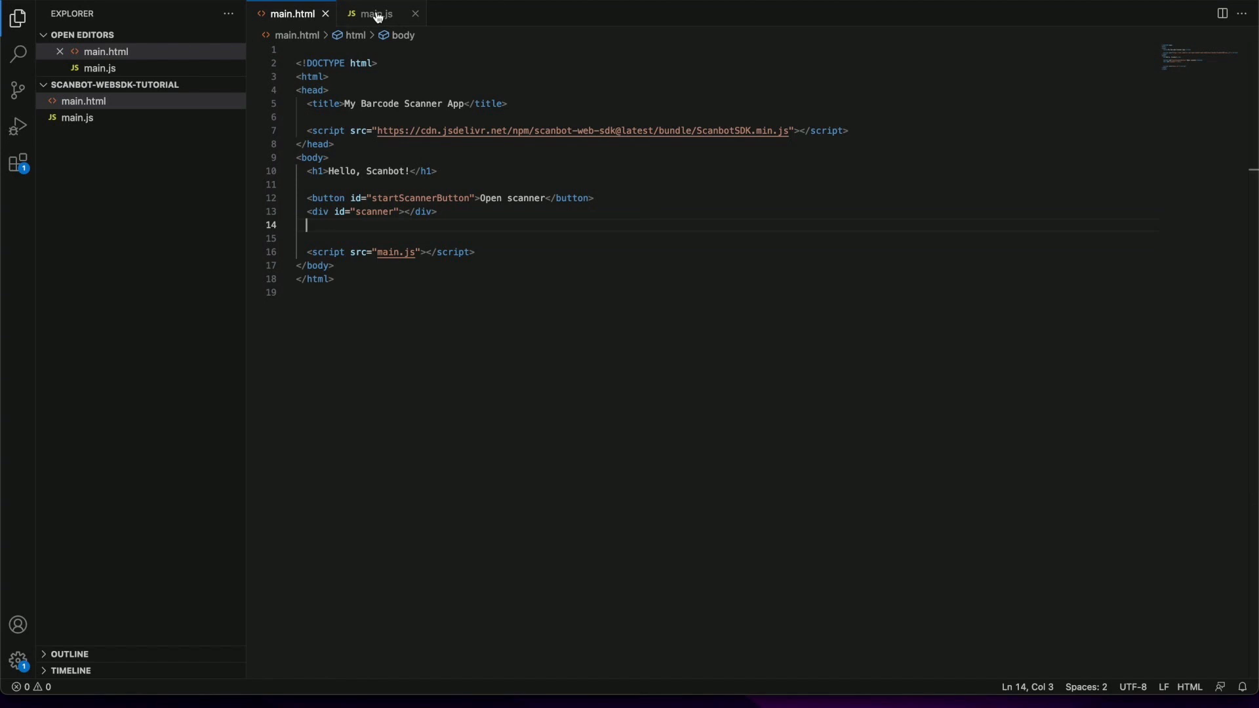
pyautogui.click(375, 13)
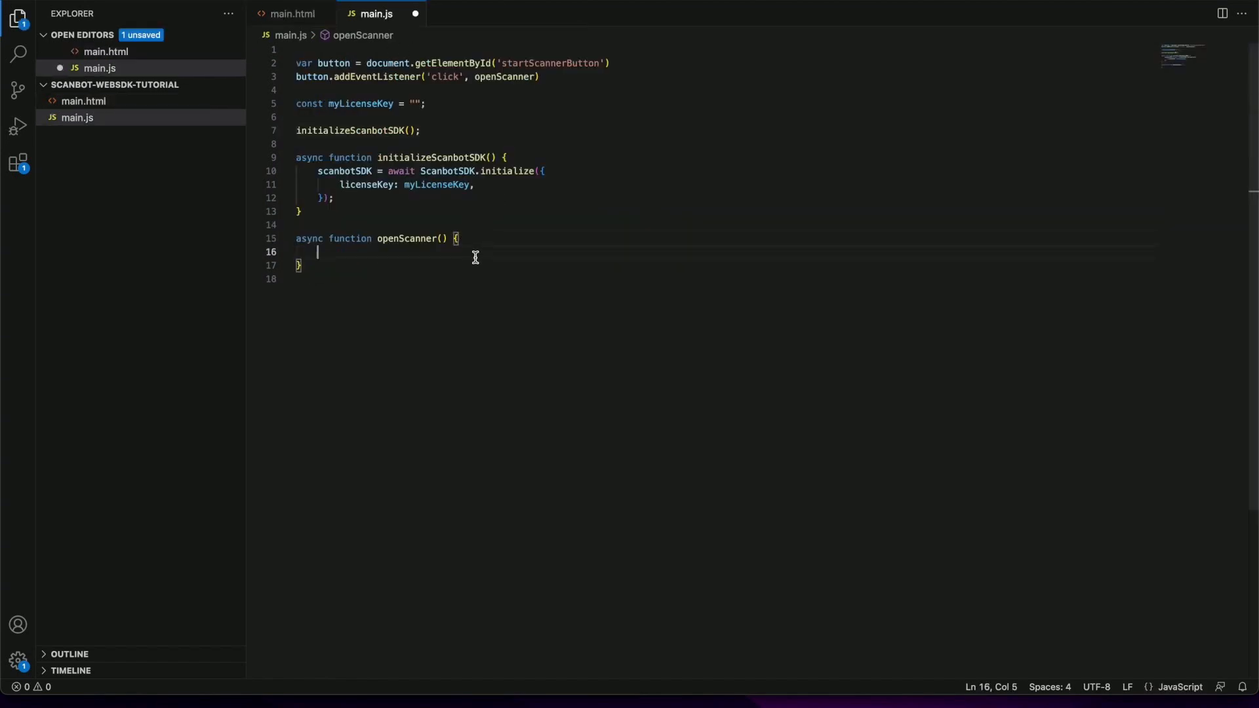
pyautogui.write('const c')
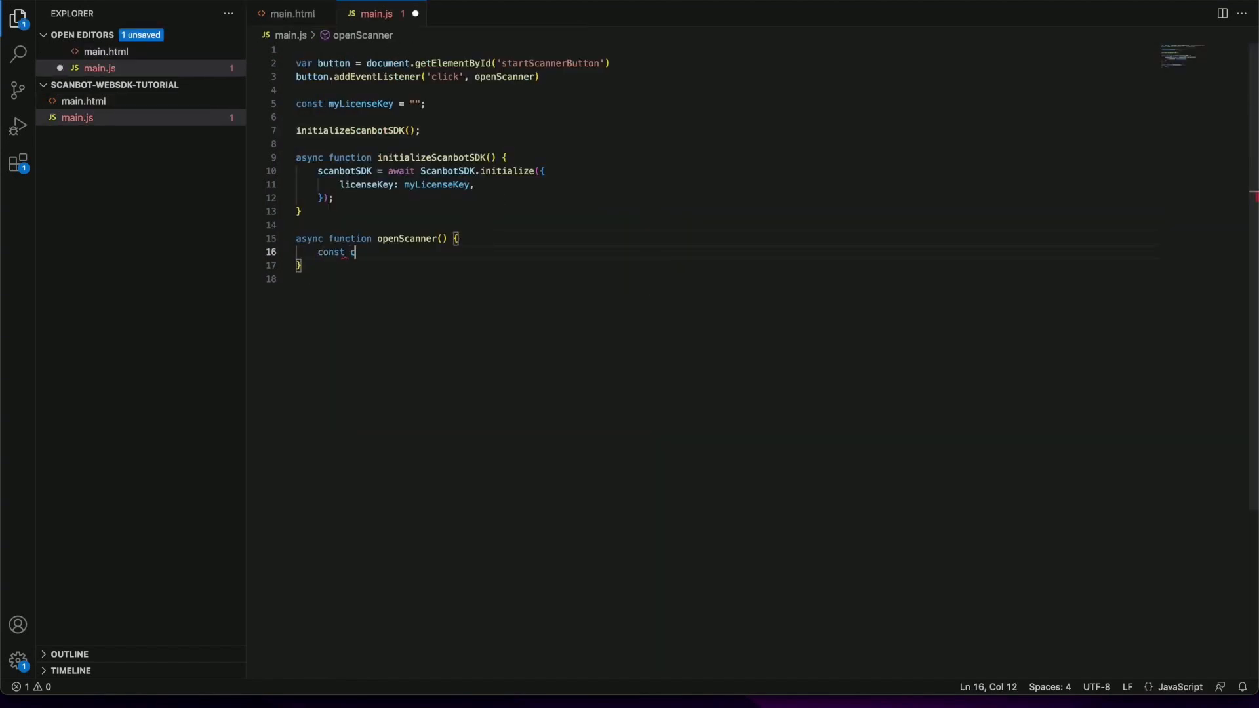
pyautogui.write('onfiguration = {')
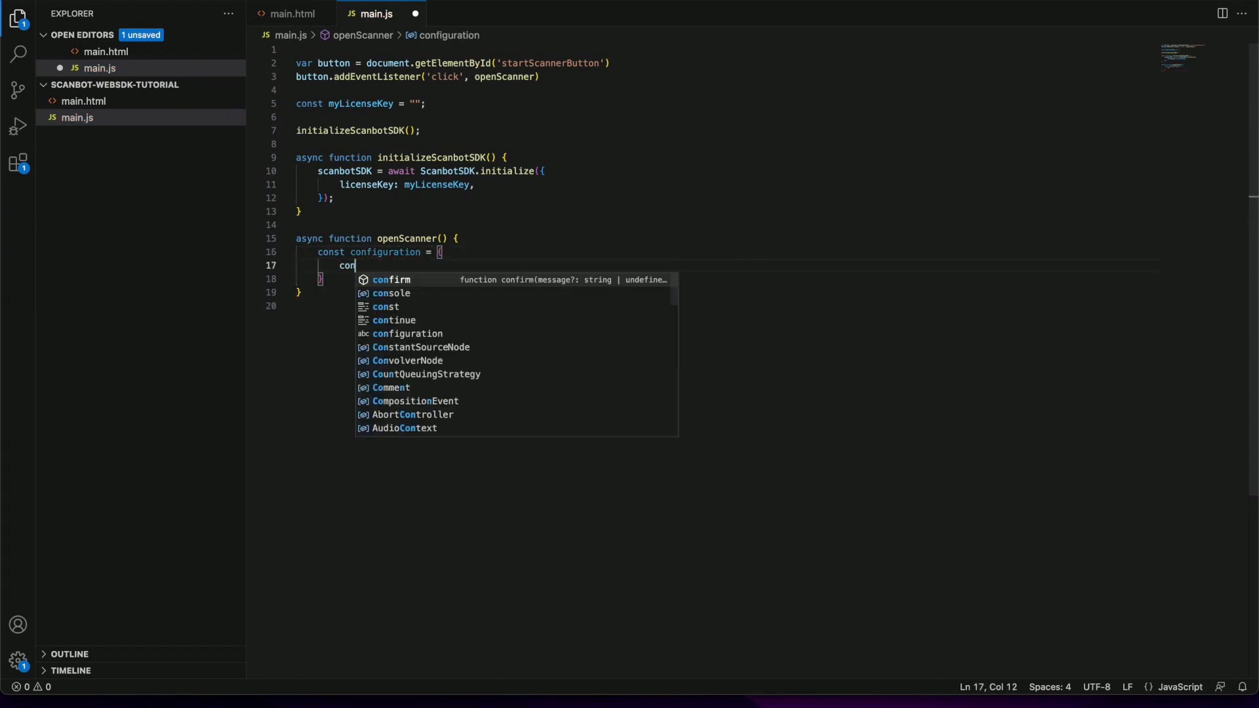
pyautogui.write('containerId:')
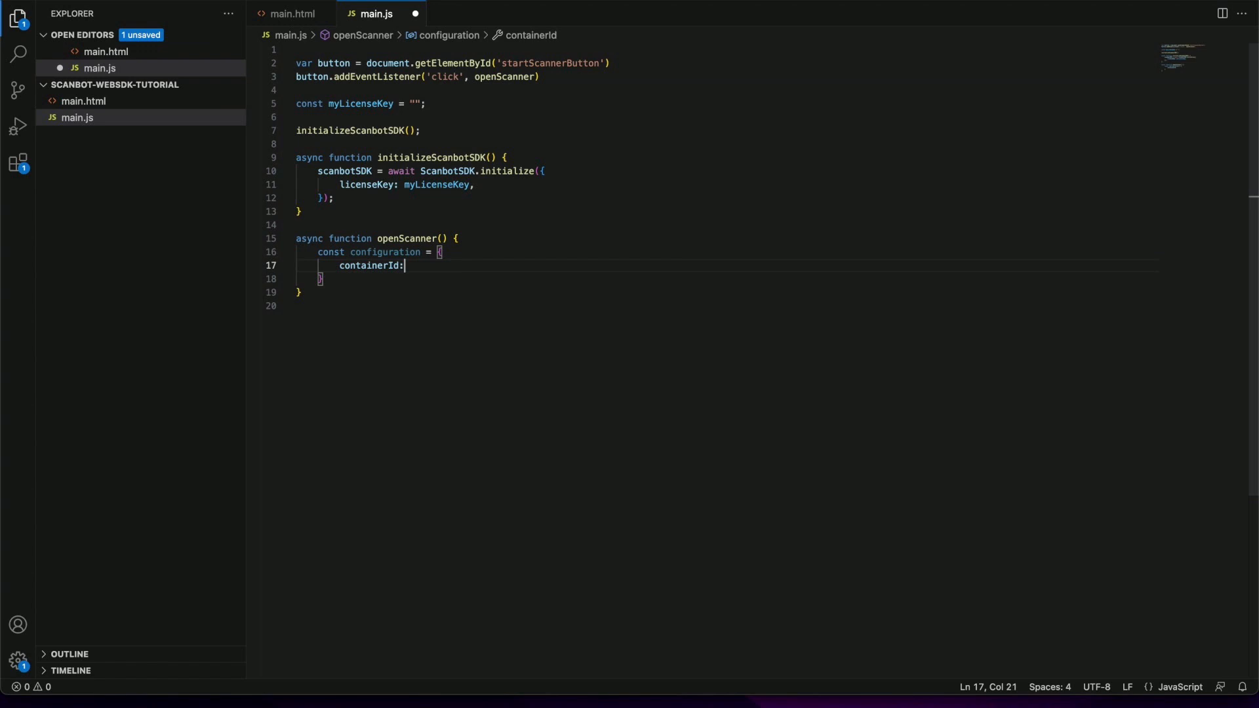
pyautogui.write("'scanner'")
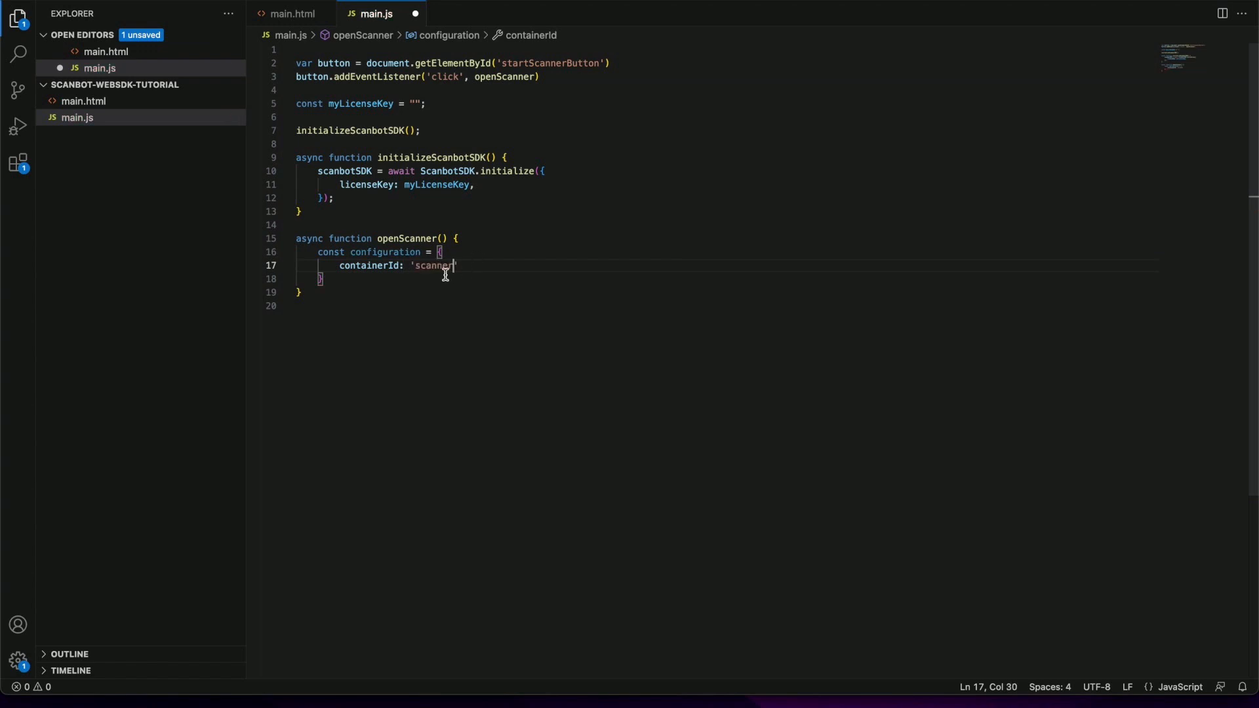
pyautogui.click(296, 14)
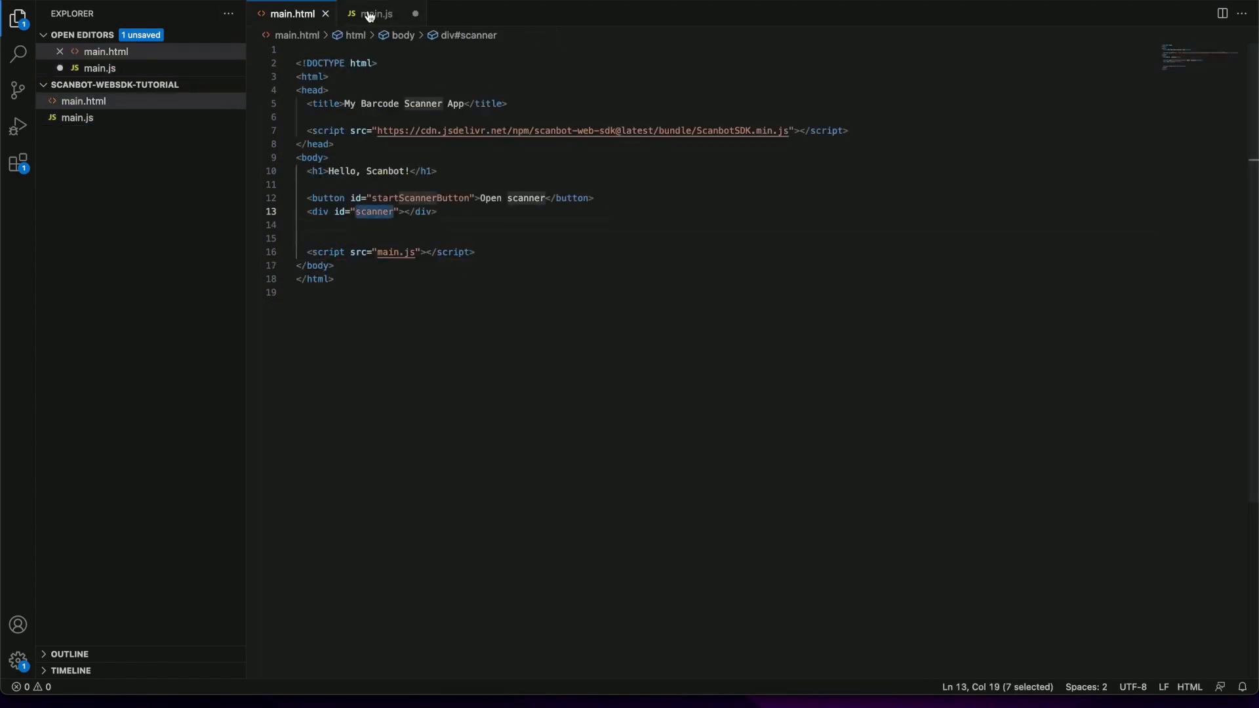
pyautogui.click(372, 14)
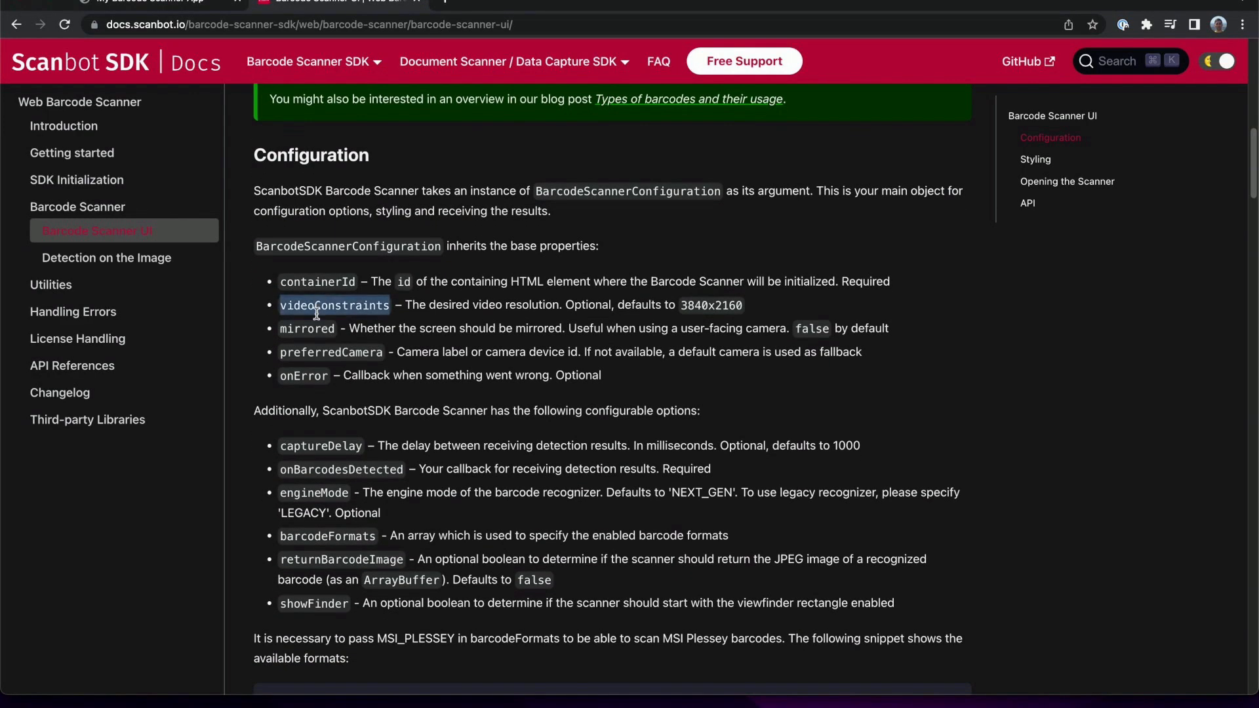
pyautogui.moveTo(325, 473)
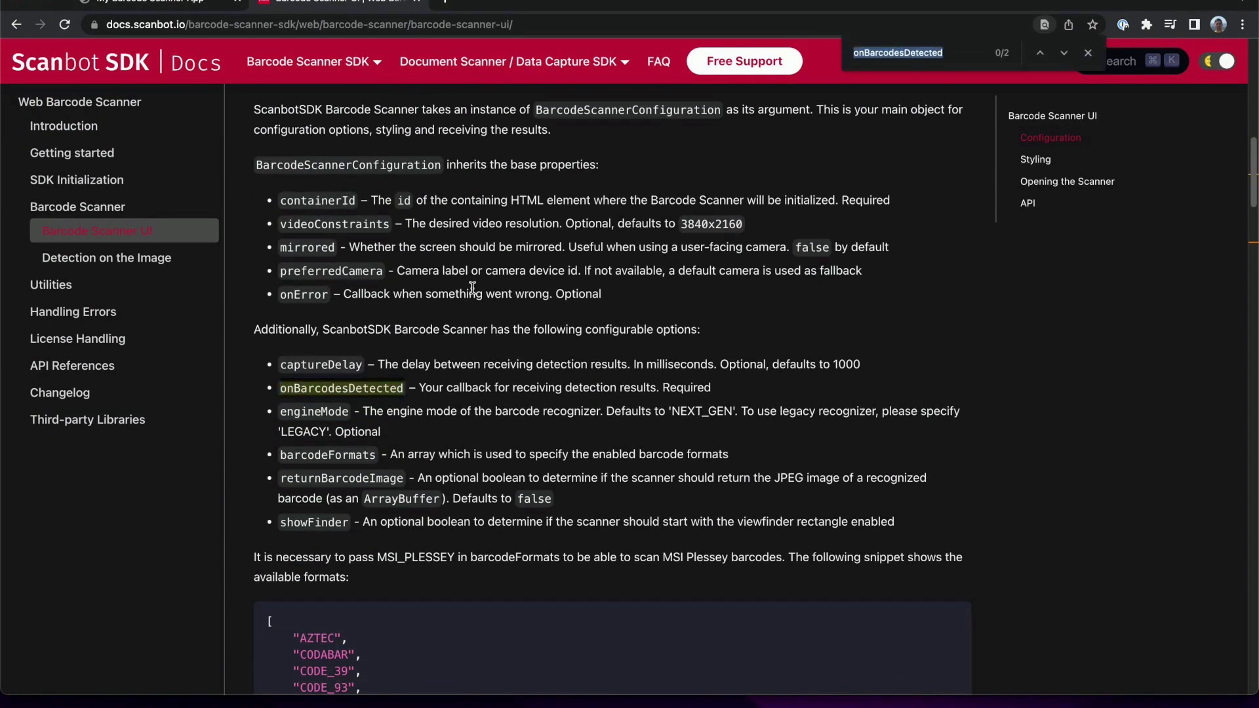
# Locate the onBarcodesDetected match describing the BarcodeResult with its barcodes list
pyautogui.press('Enter')
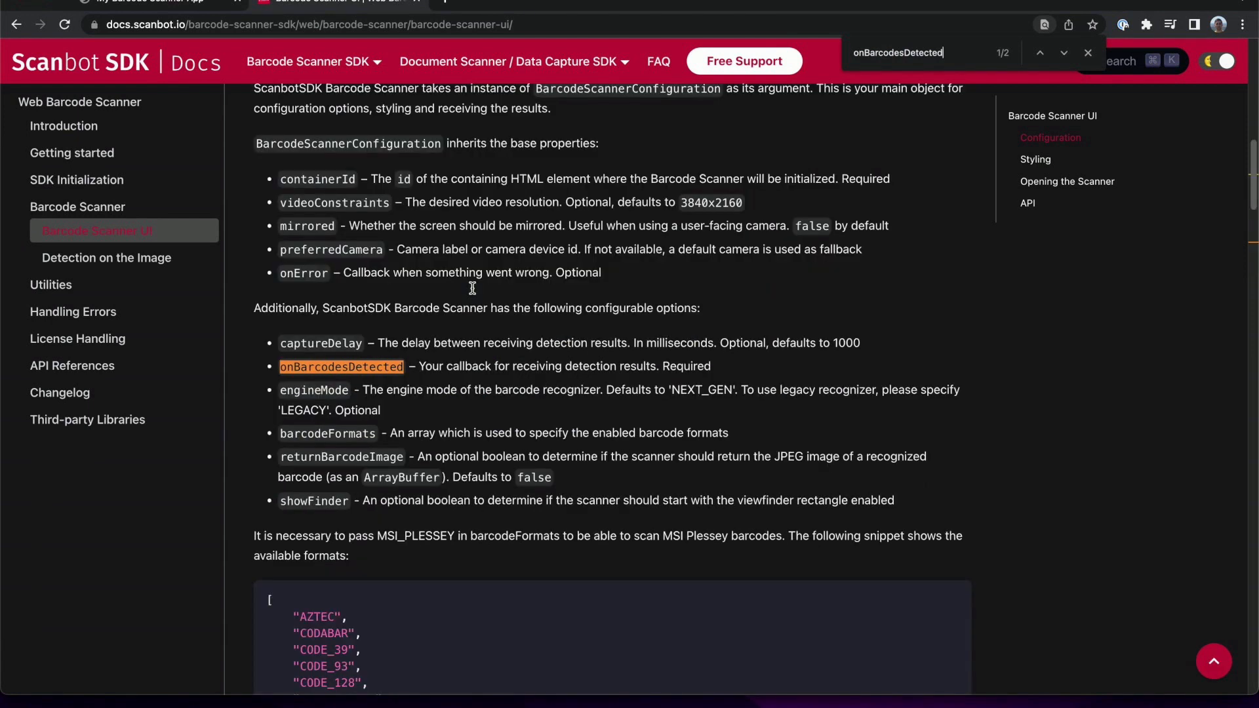
pyautogui.click(1062, 52)
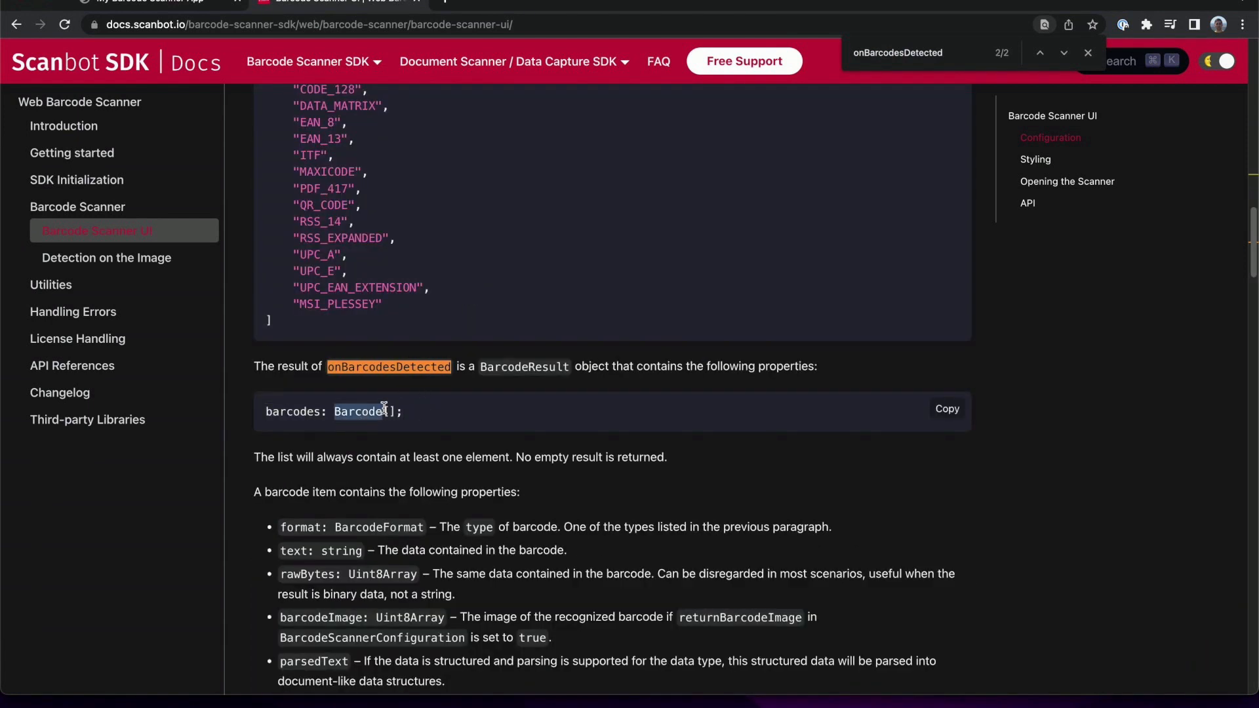
pyautogui.scroll(-3)
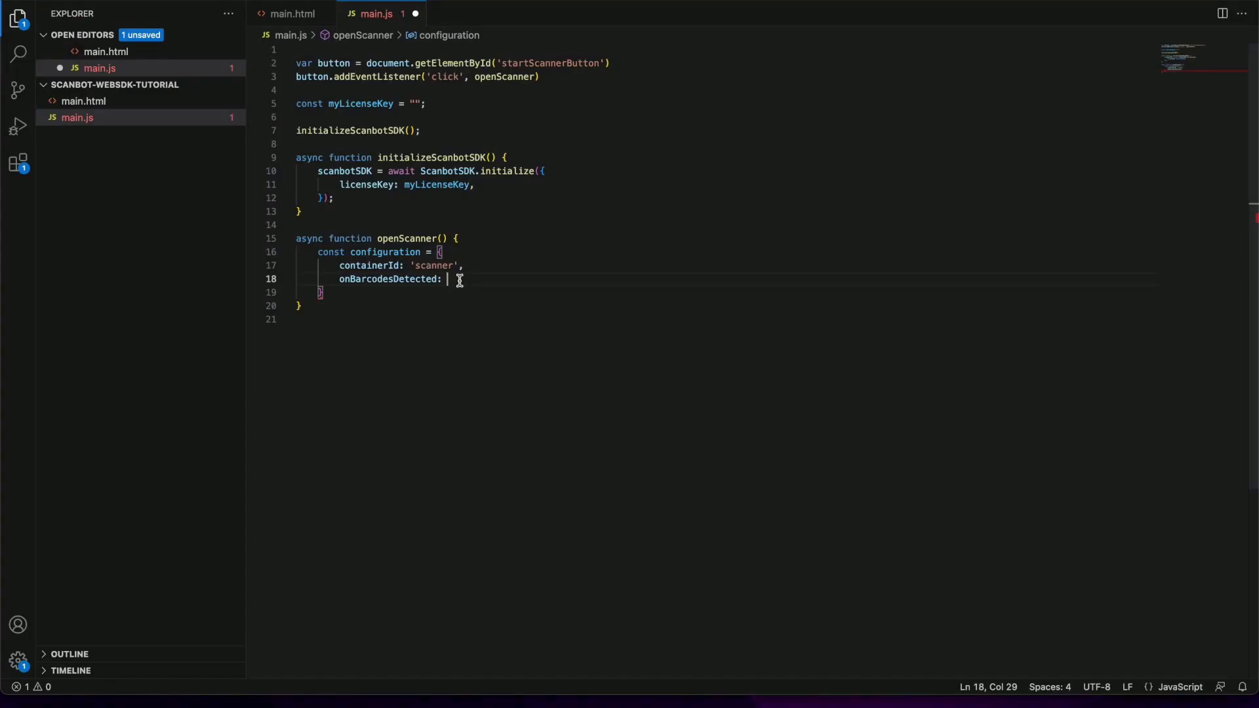
# Make onBarcodesDetected an arrow function calling showResult(res) and declare an empty showResult function
pyautogui.write('(res) => {')
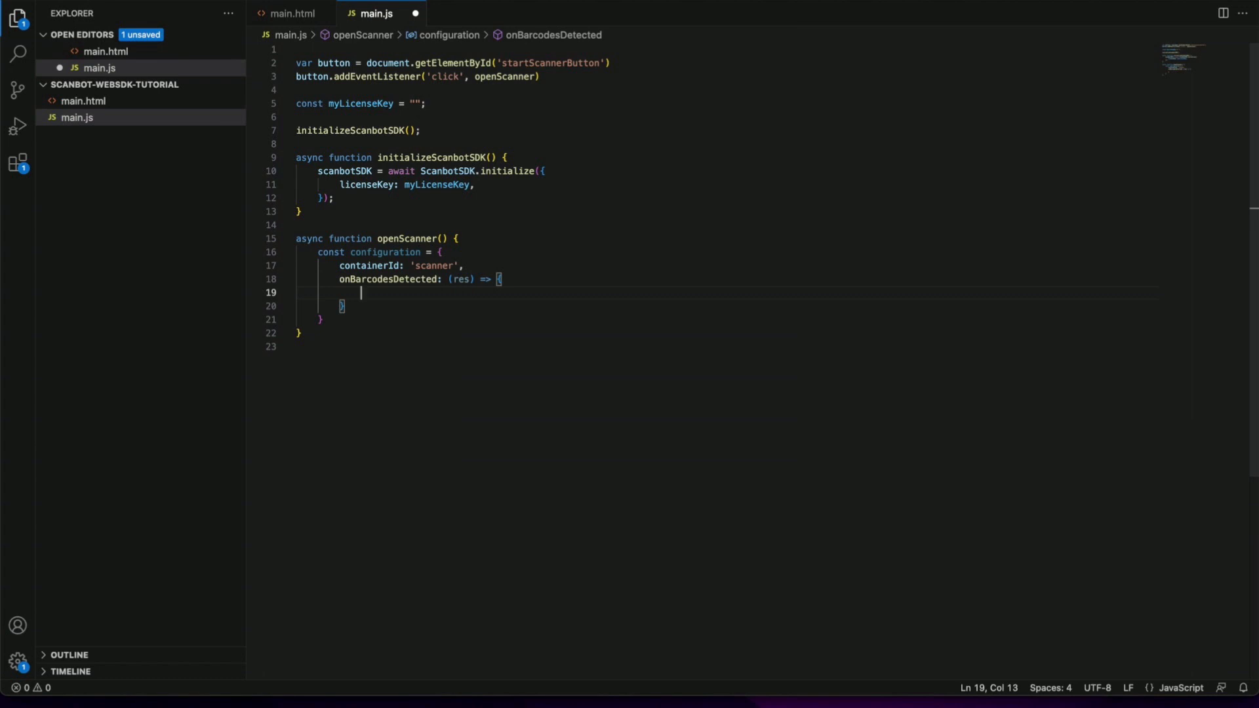
pyautogui.write('sho')
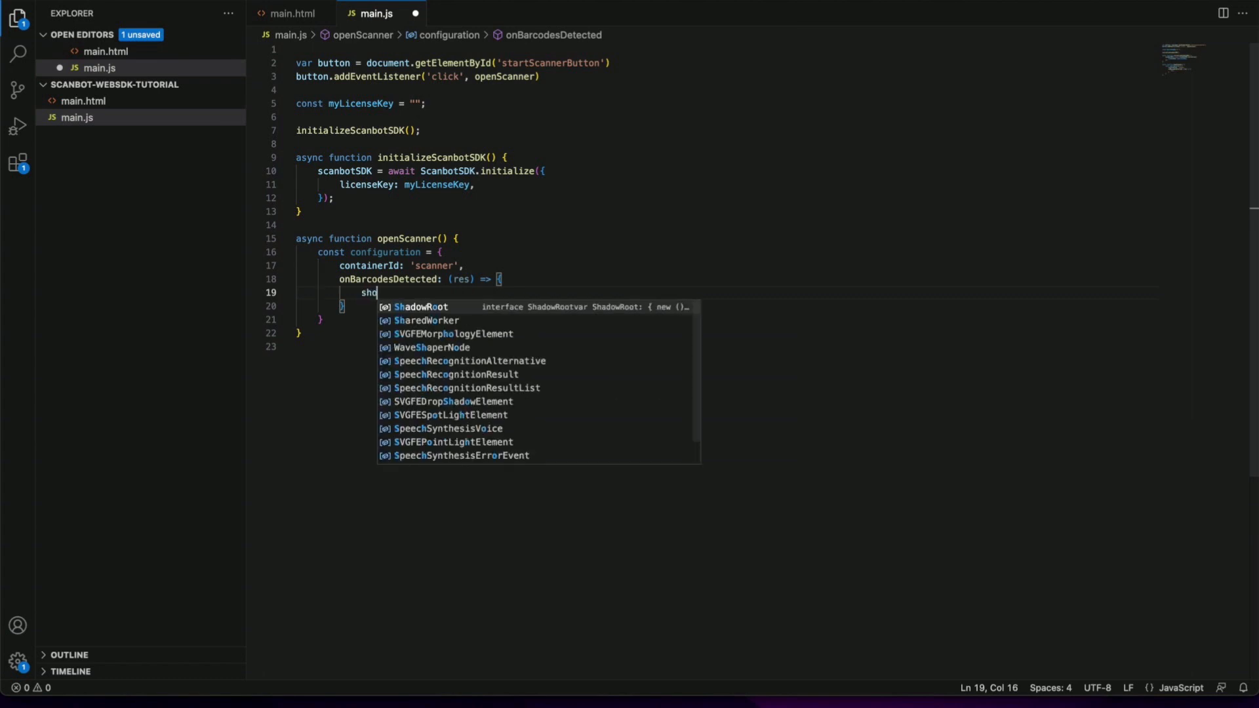
pyautogui.write('showResult(res)')
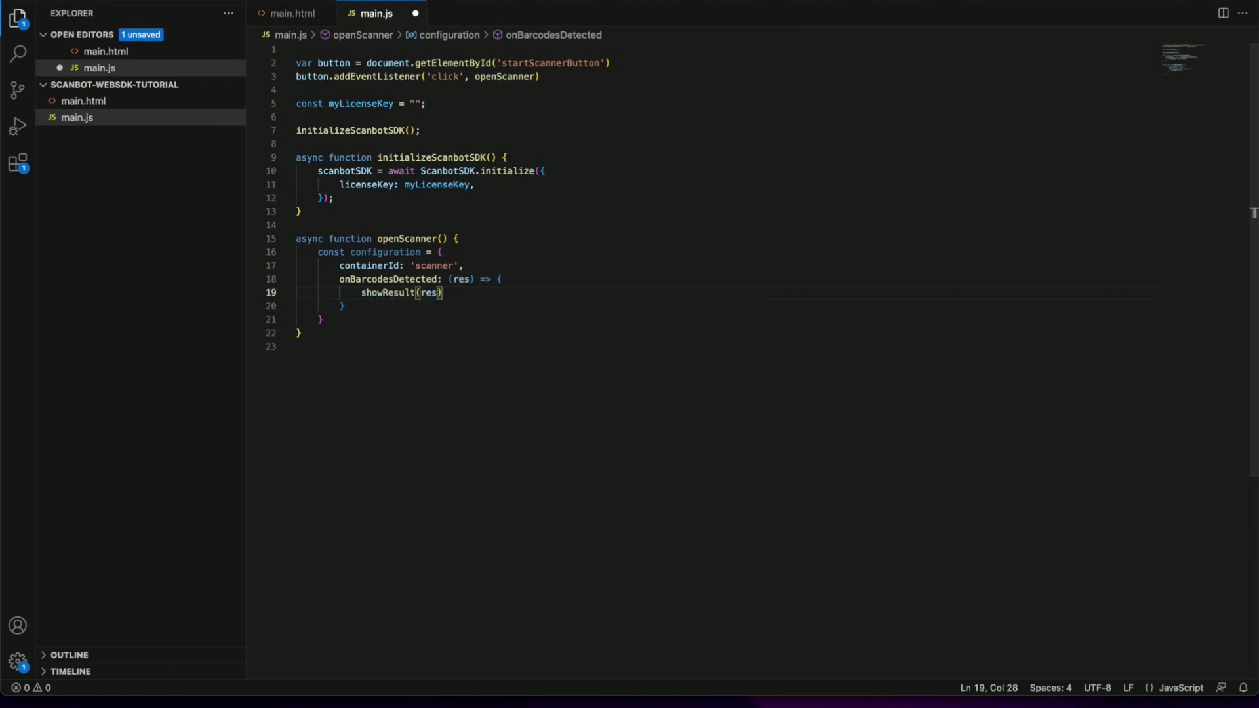
pyautogui.write('function showResult(res) {')
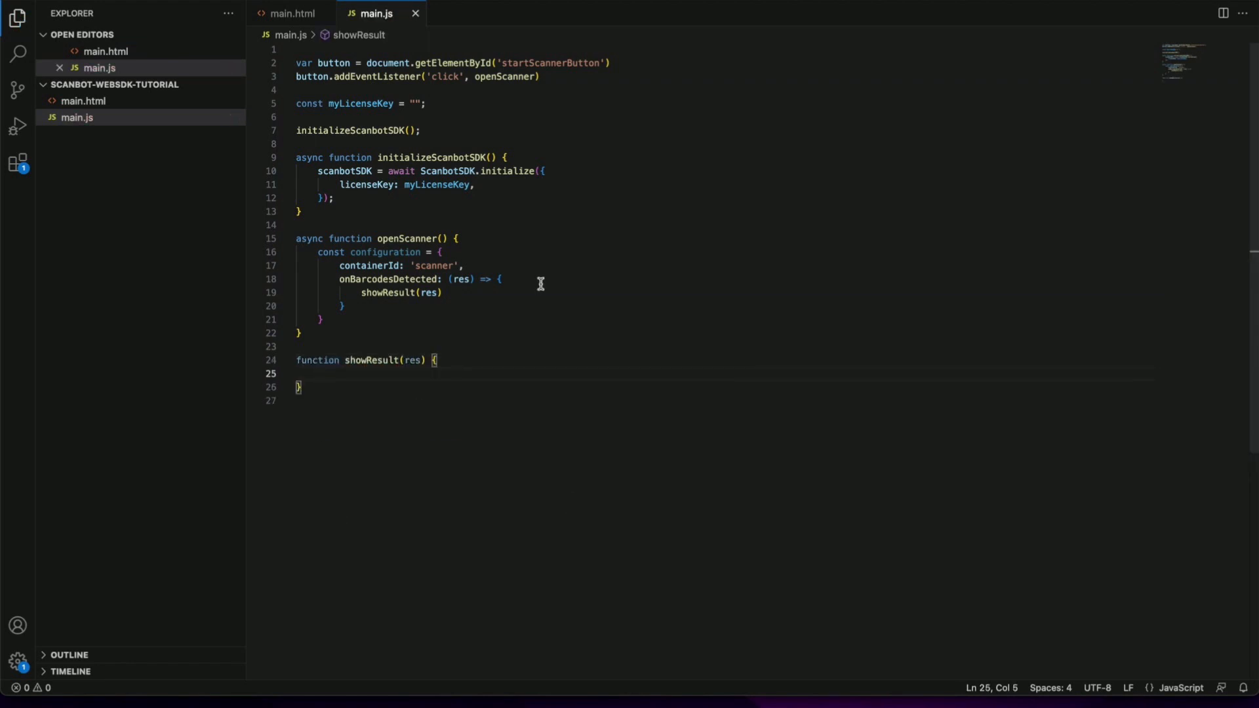
pyautogui.moveTo(401, 292)
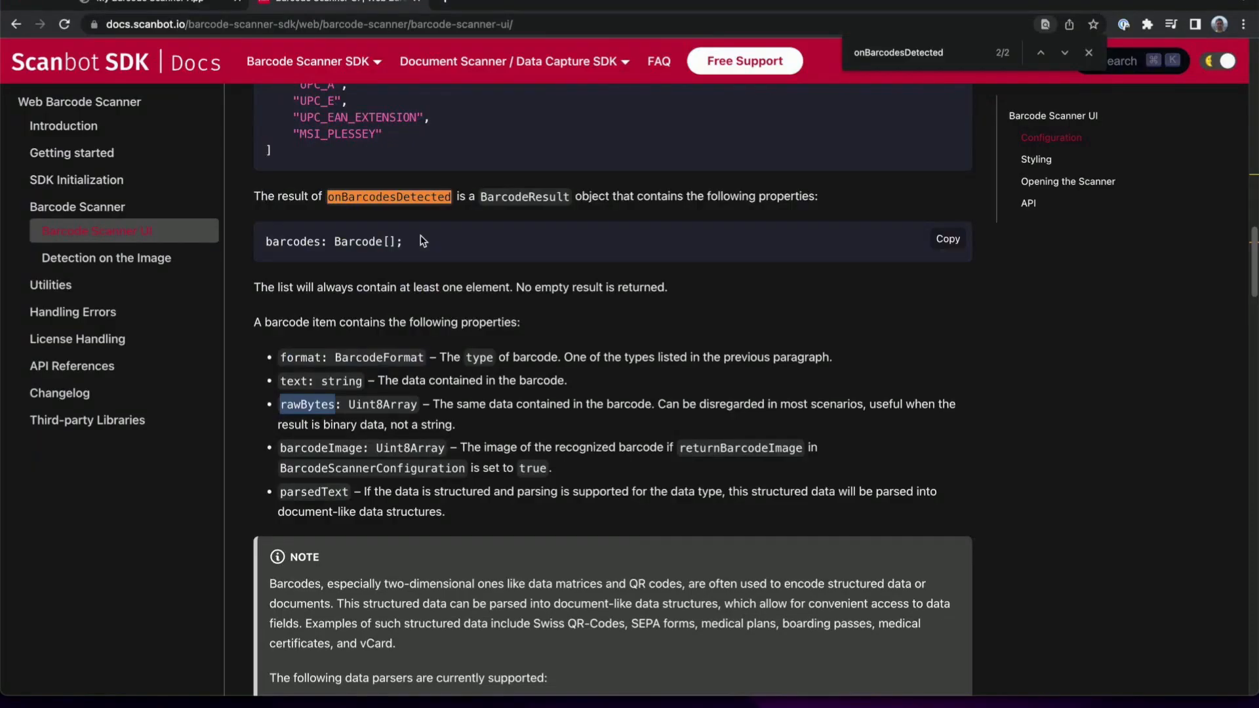
# Create the scanner via await scanbotSDK.createBarcodeScanner(configuration) and declare var scanbotSDK
pyautogui.scroll(-3)
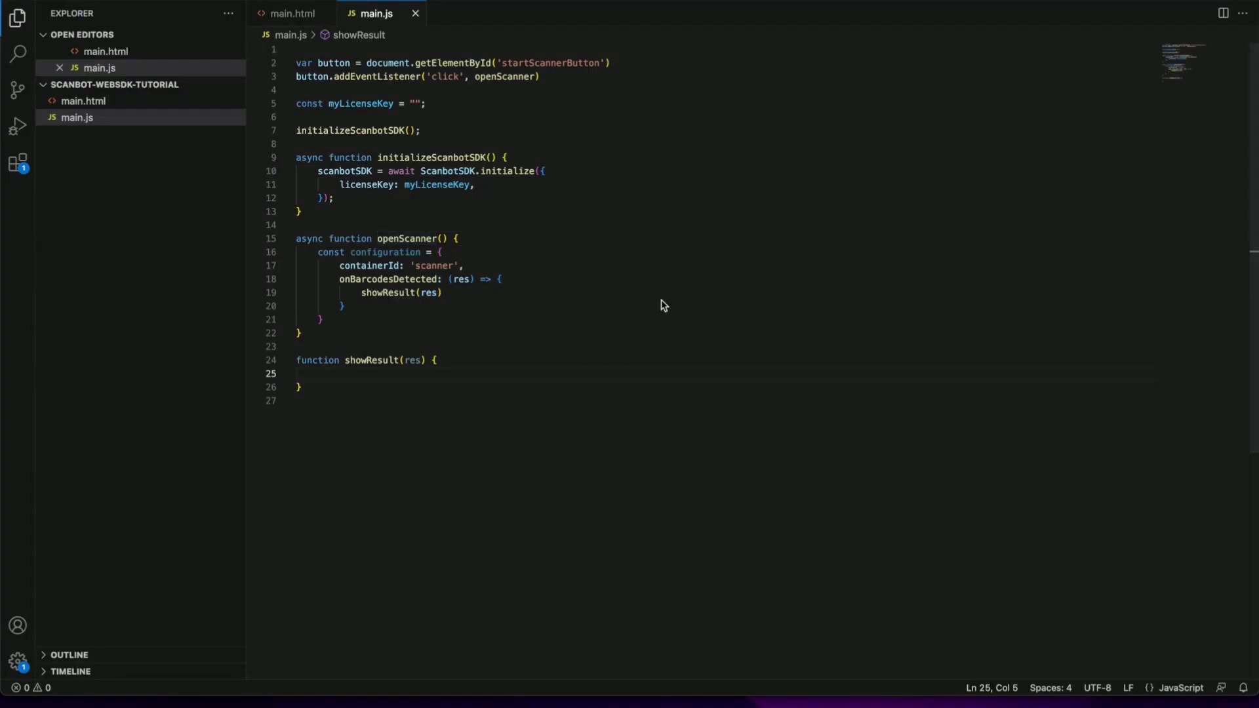
pyautogui.write('const scanner = await scanbotSDK.createBarcodeScanner(configuration);')
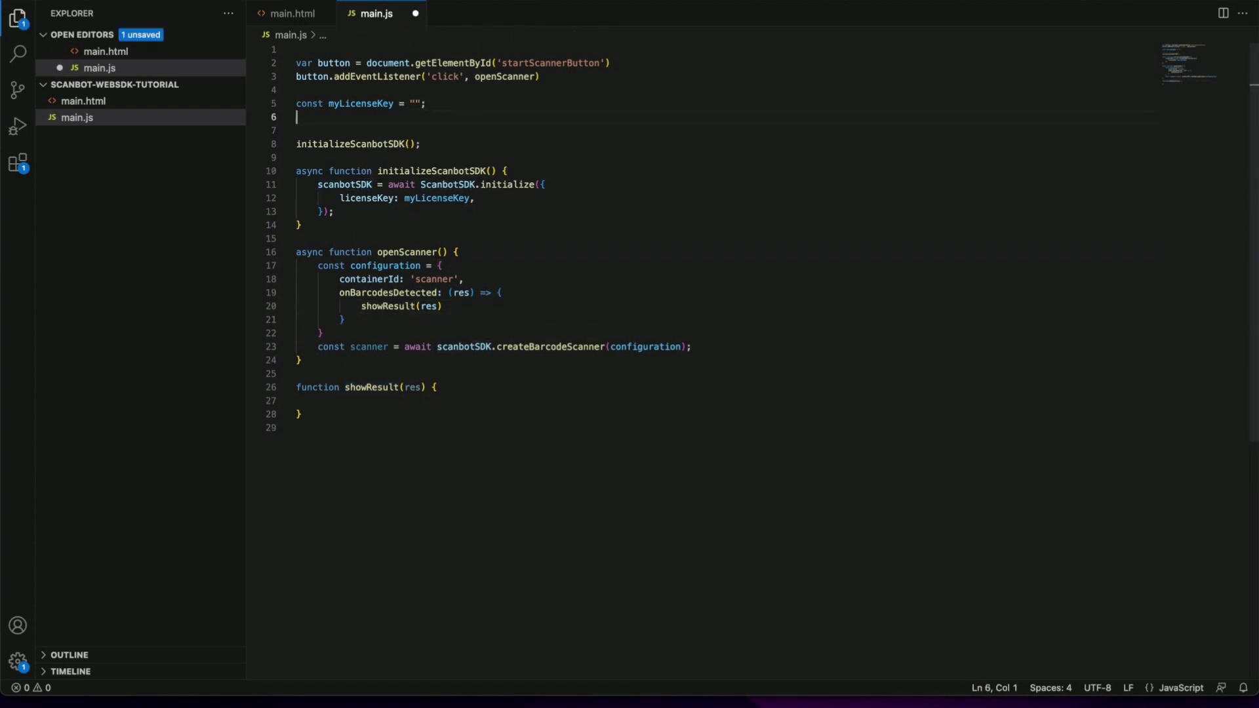
pyautogui.write('var scanbotSDK;')
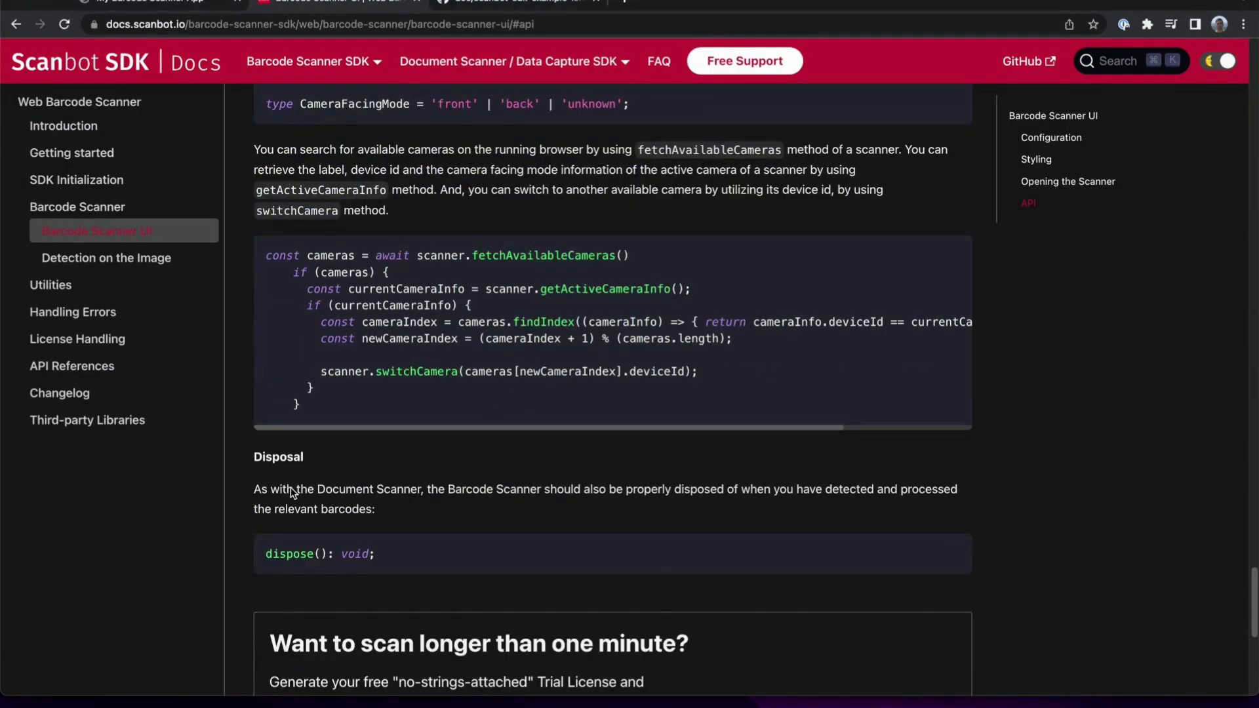
pyautogui.moveTo(299, 554)
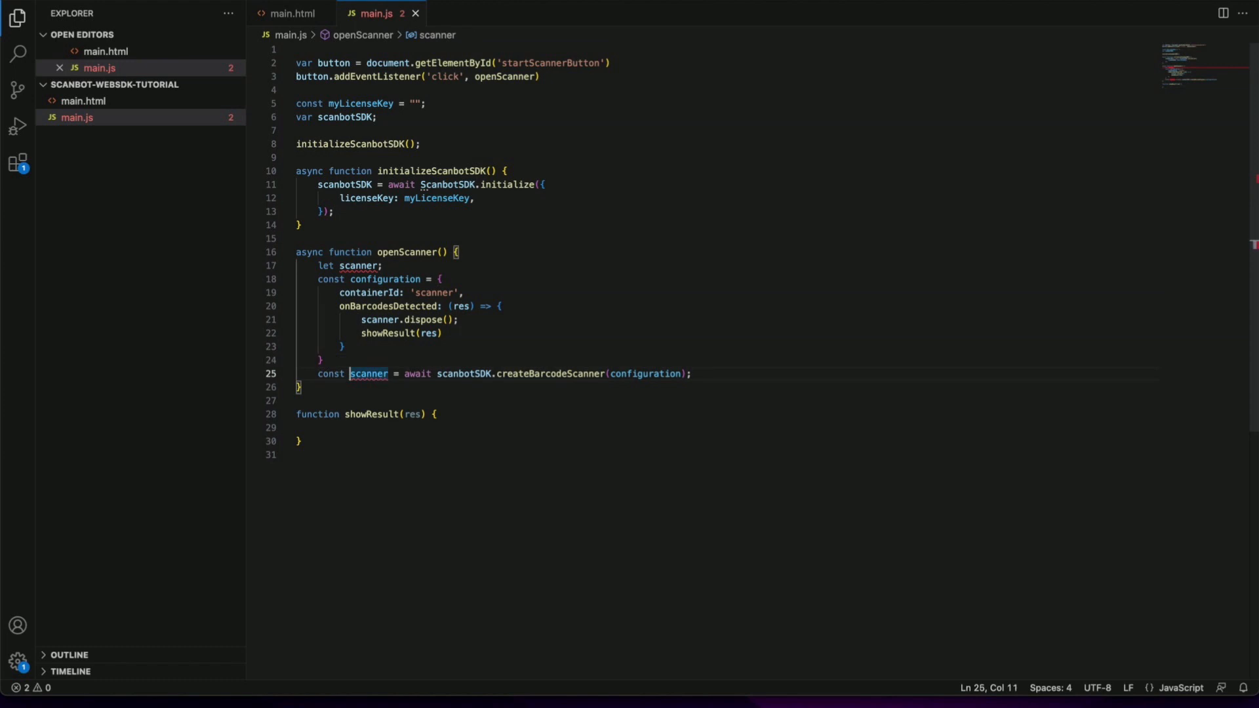
# Add a <div id="resultText"></div> below the scanner div in main.html and return to main.js
pyautogui.click(291, 13)
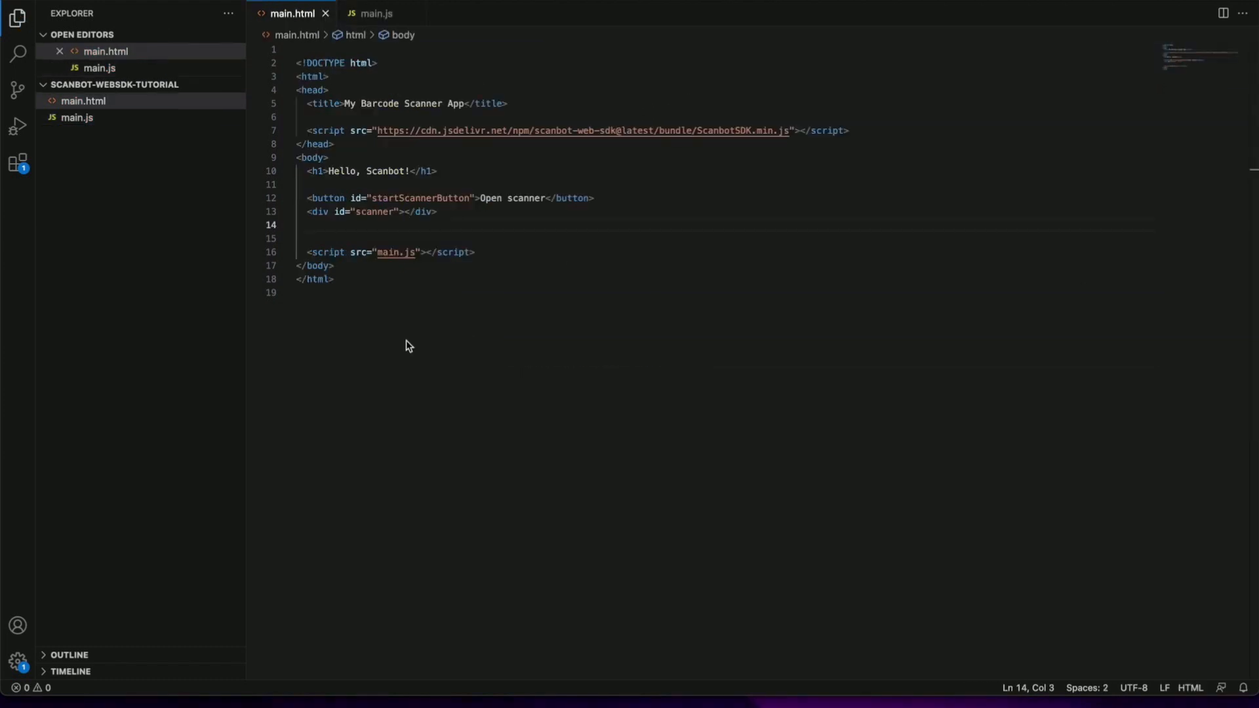
pyautogui.write('<div id="resultTe')
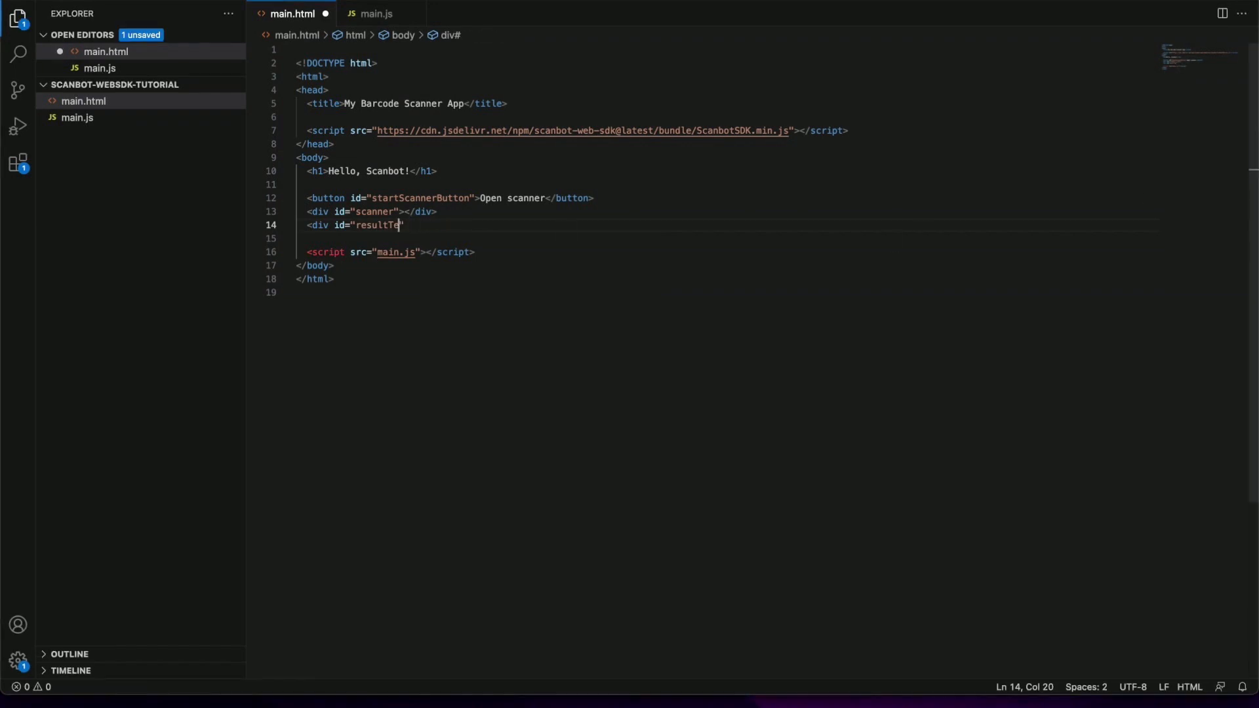
pyautogui.write('xt"></div>')
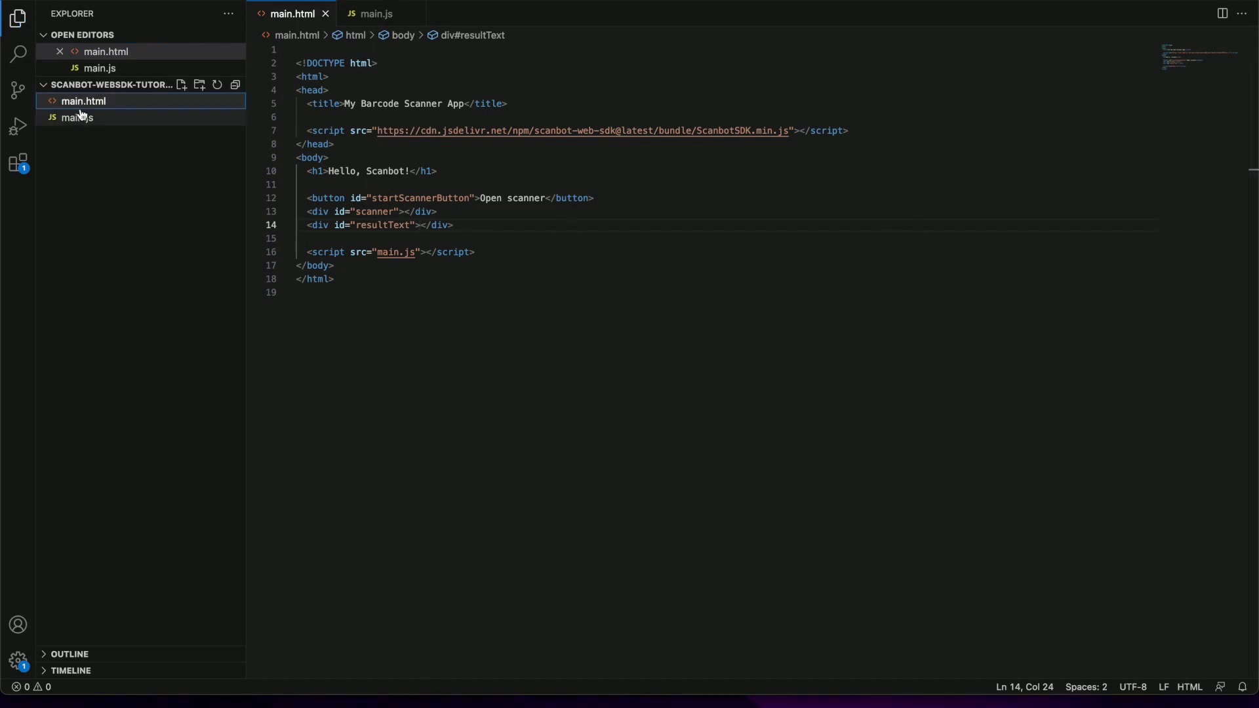
pyautogui.click(375, 13)
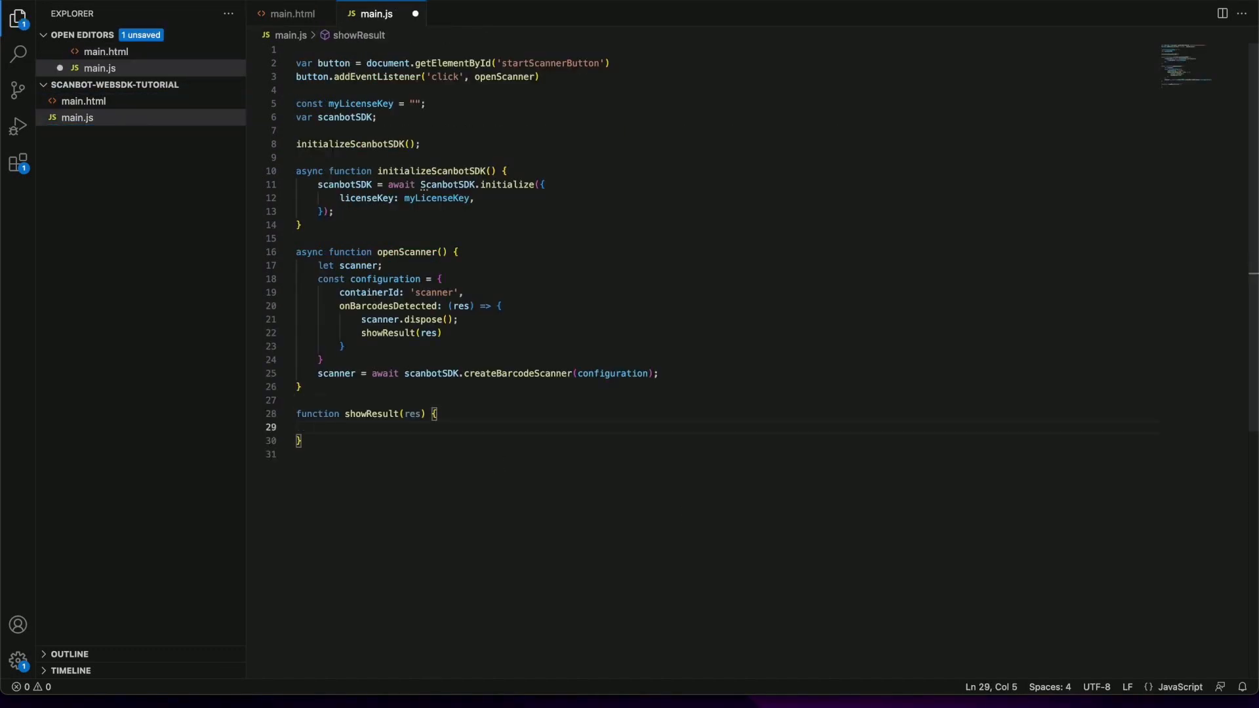
# In showResult take res.barcodes[0] and create a paragraph with text '${format} -> ${text}'
pyautogui.write('const result = res.barcodes[0];')
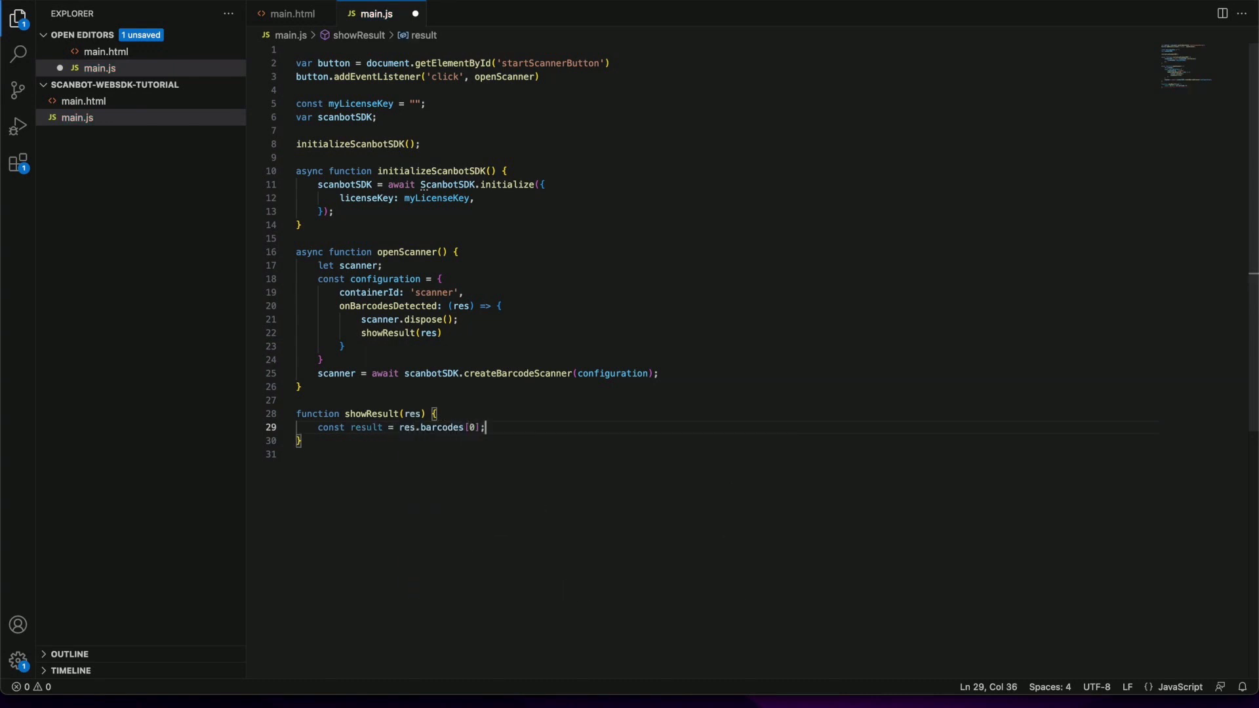
pyautogui.write('dou')
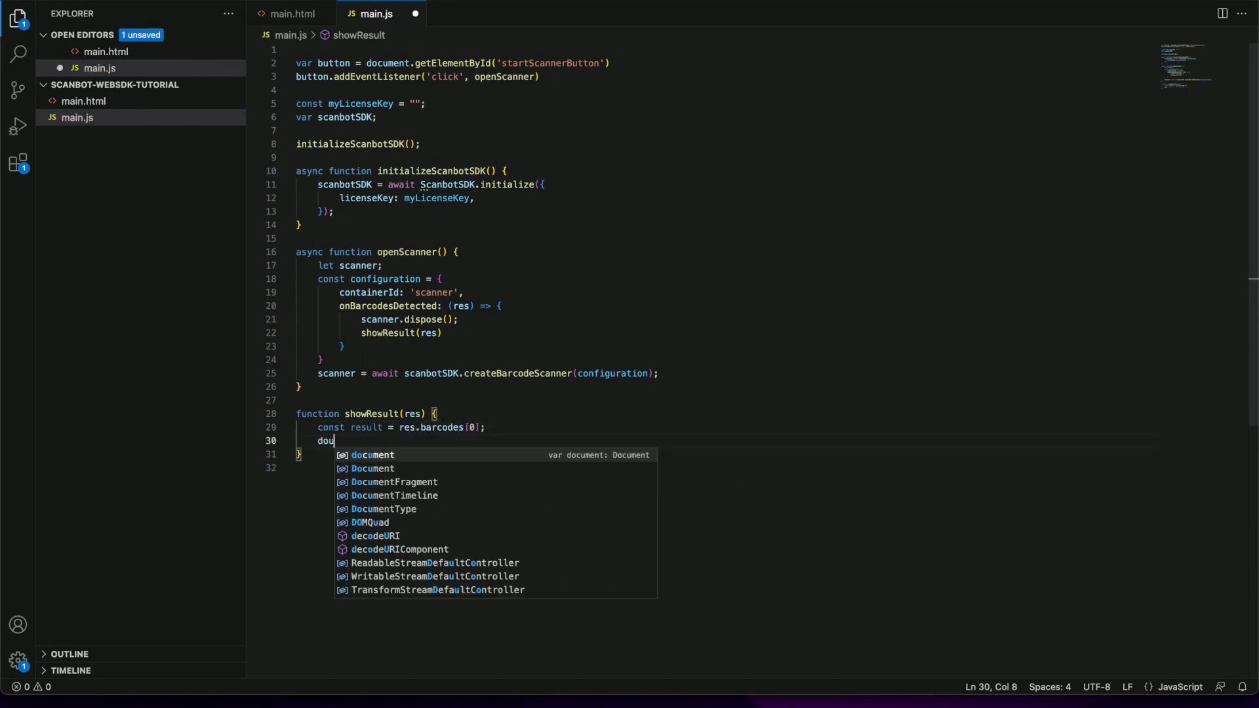
pyautogui.write('ment.createElement("p')
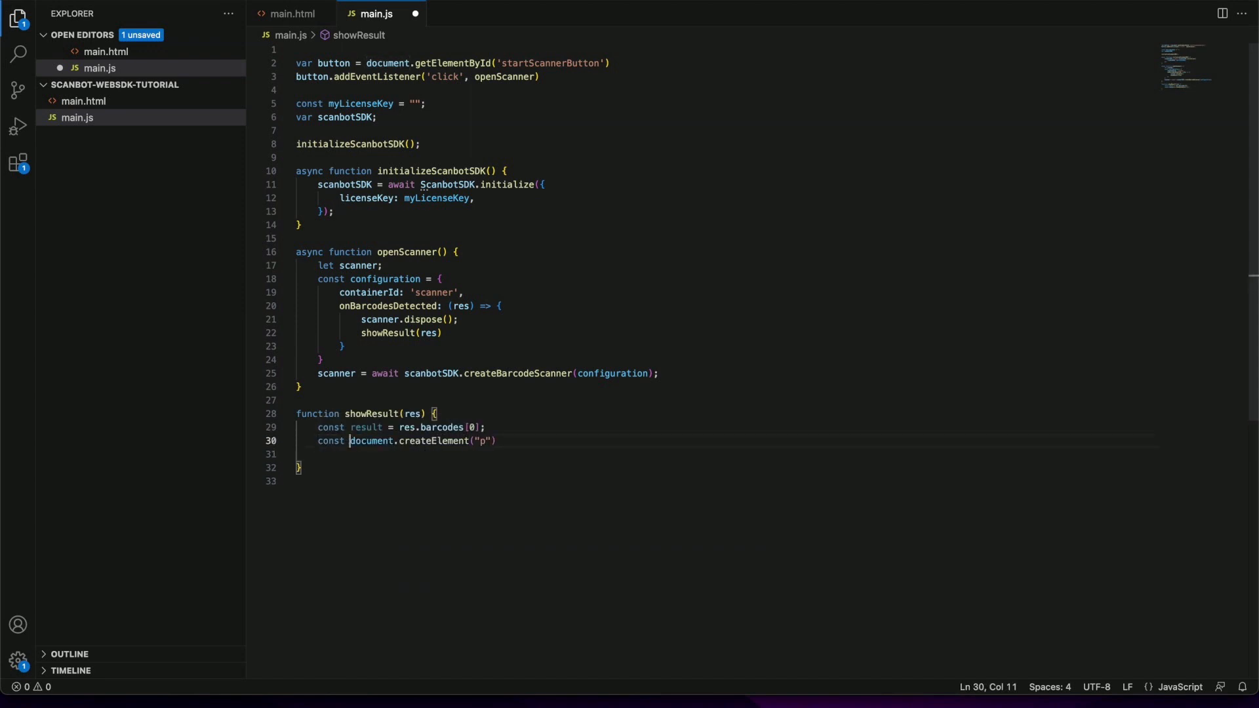
pyautogui.write('p_text =')
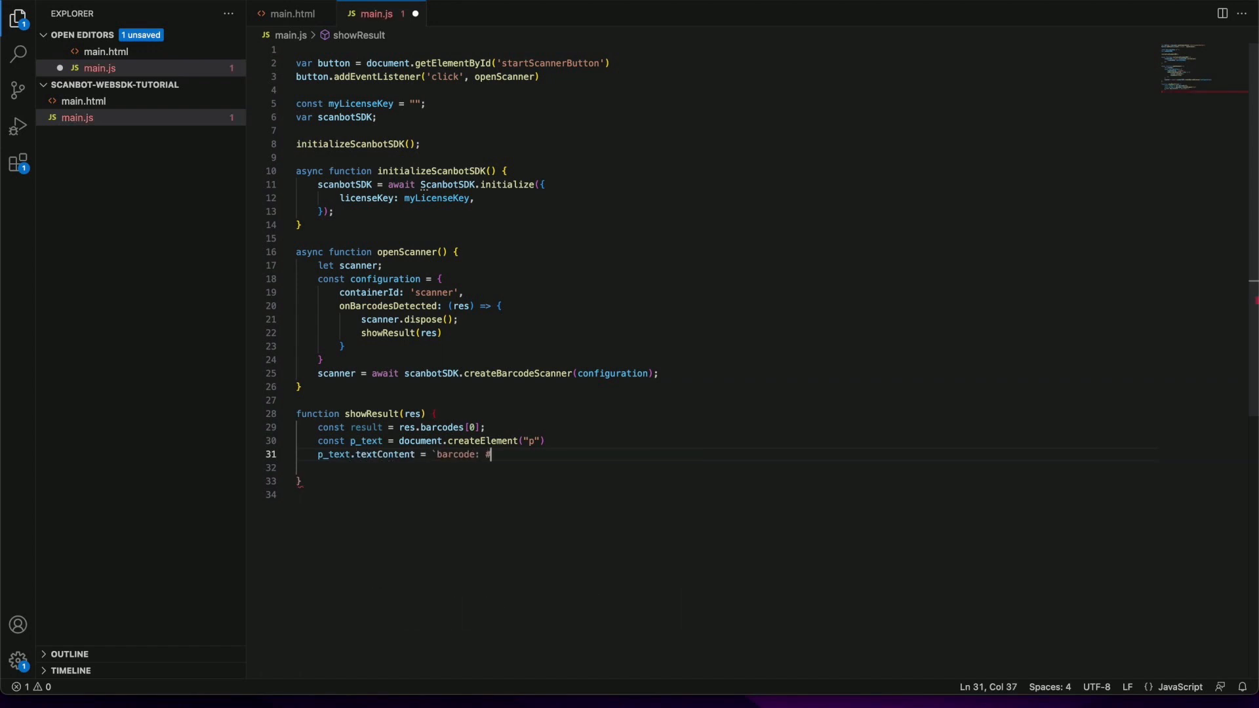
pyautogui.write('${result.')
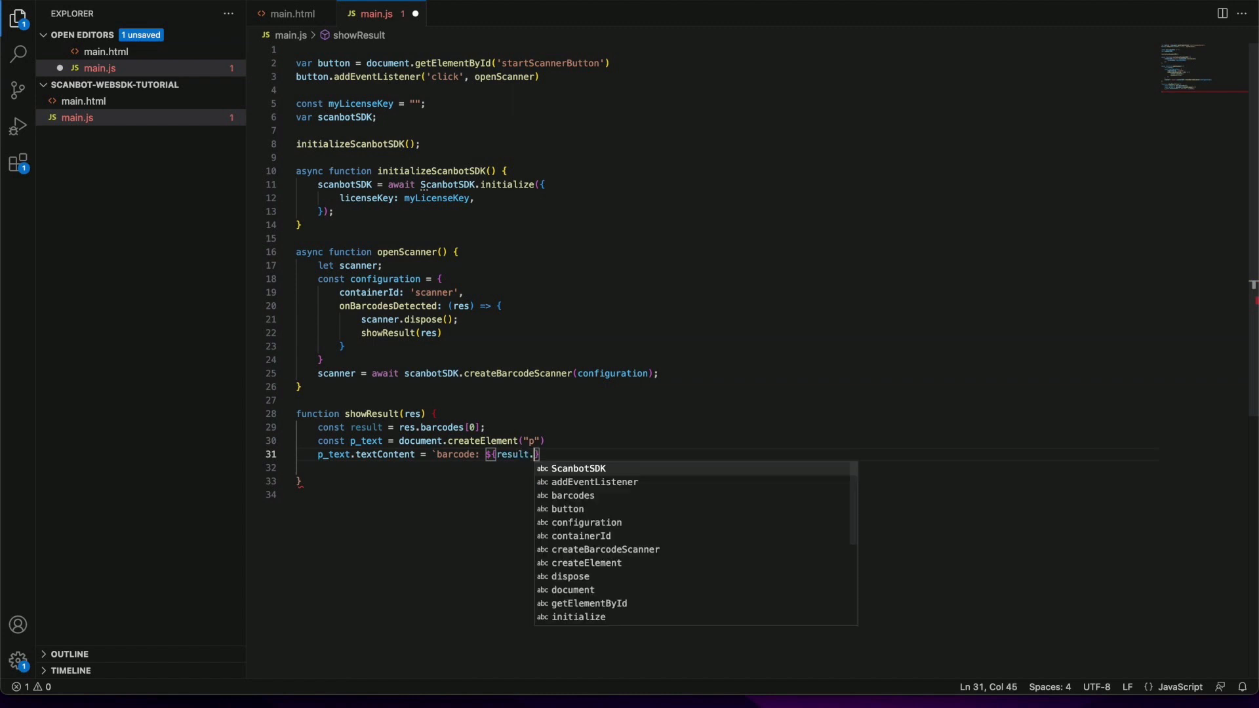
pyautogui.write('format}')
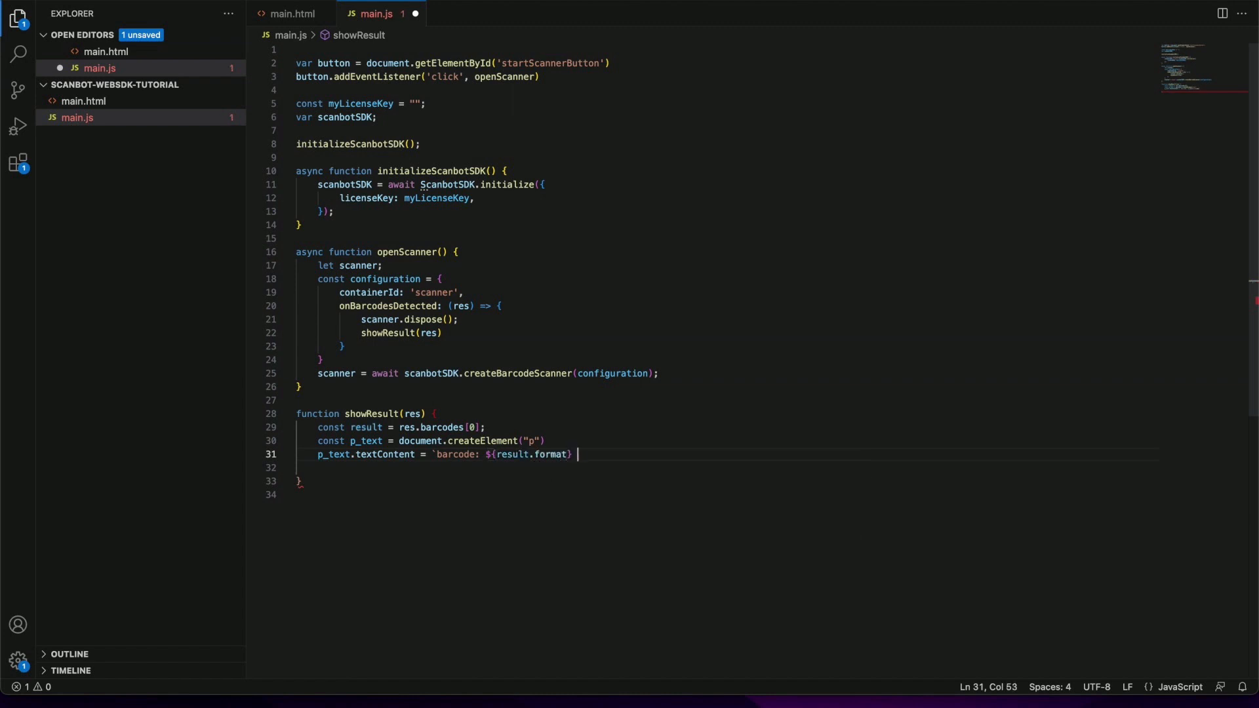
pyautogui.write('-> ${result.text}`')
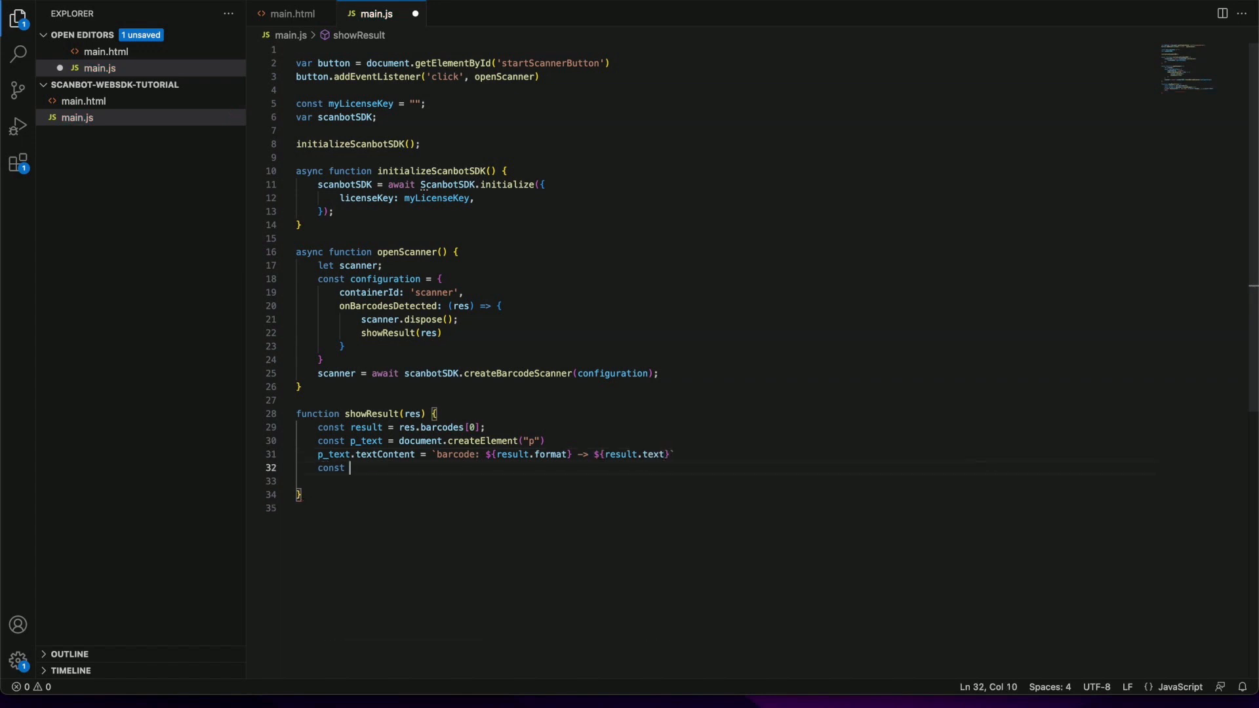
# Look up the resultText div with getElementById and append the paragraph to it
pyautogui.write('result_div =')
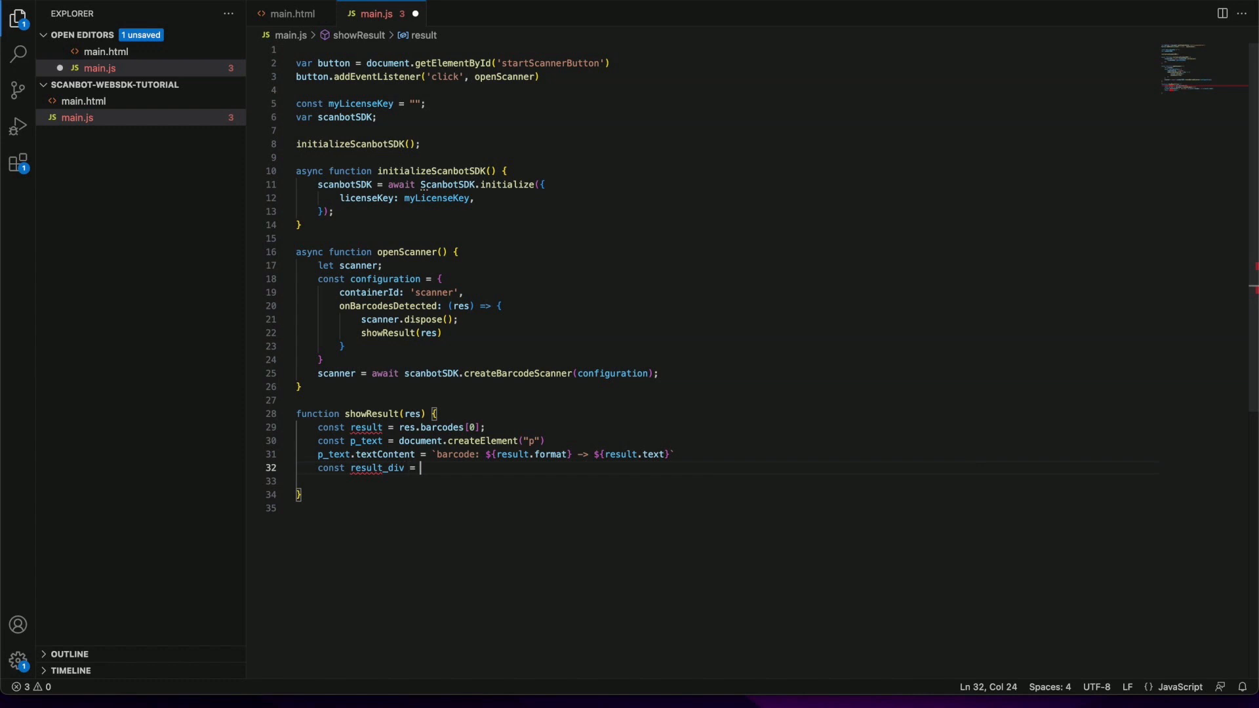
pyautogui.write('document.getEle')
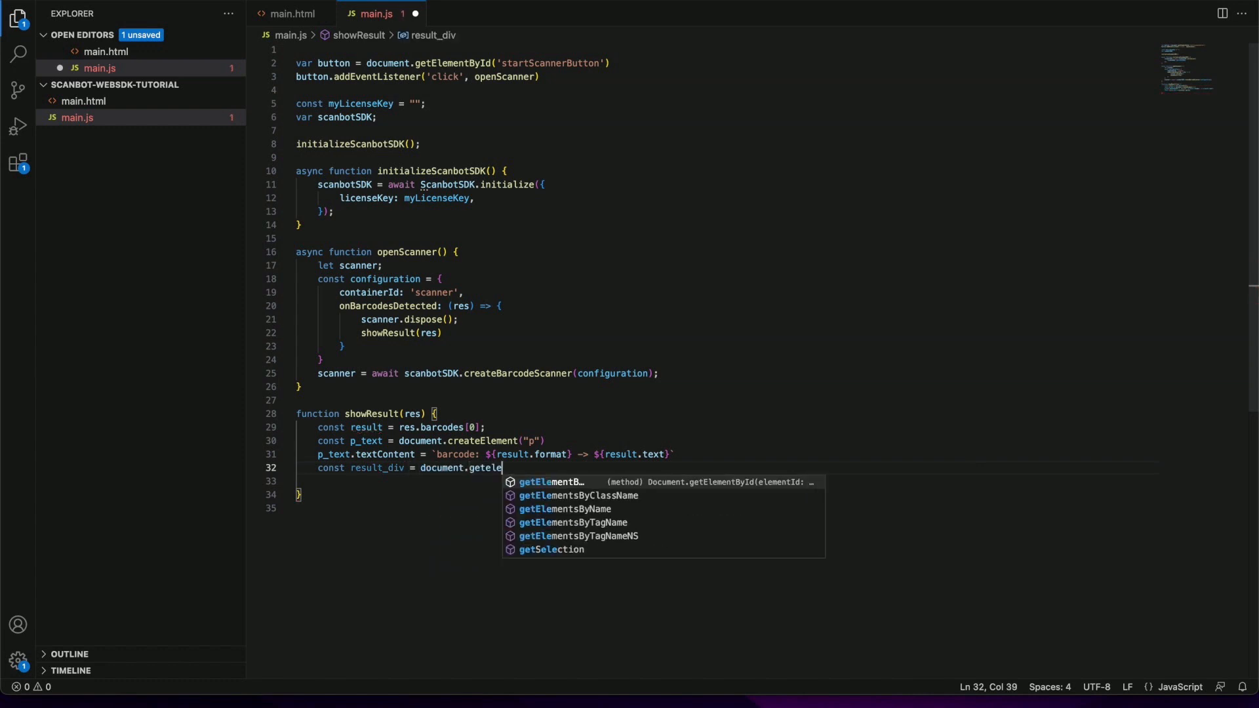
pyautogui.click(298, 13)
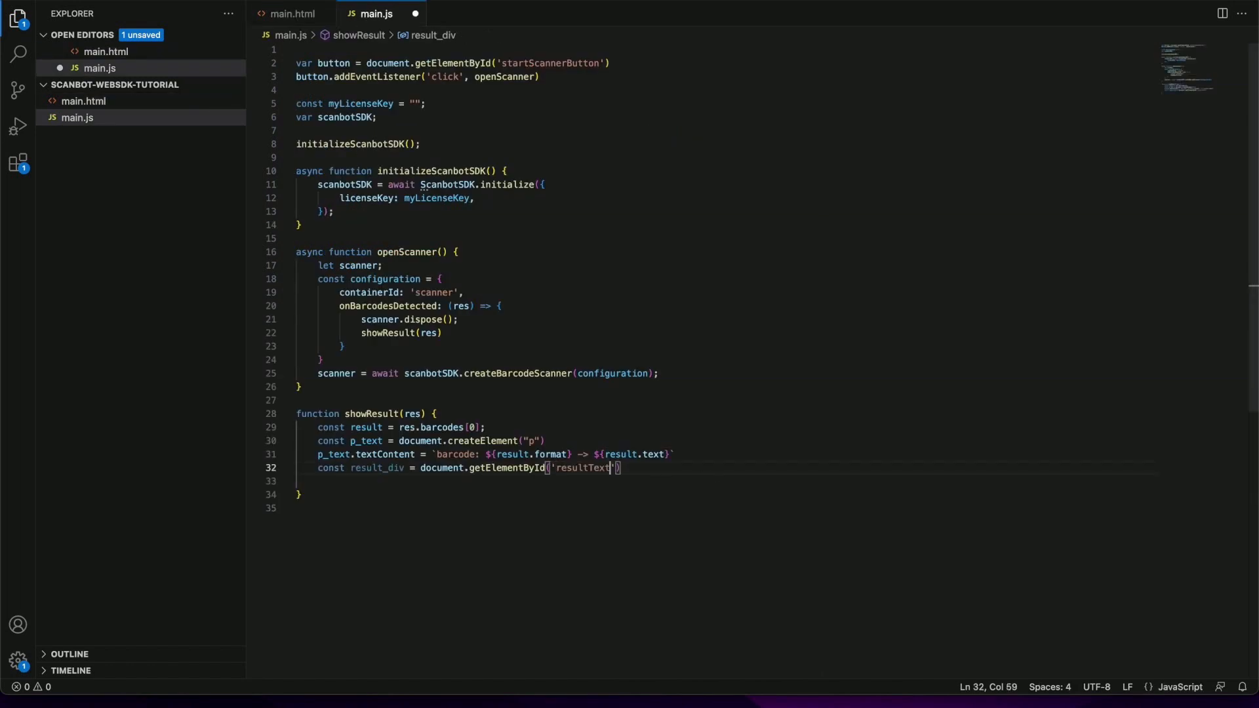
pyautogui.write('result_')
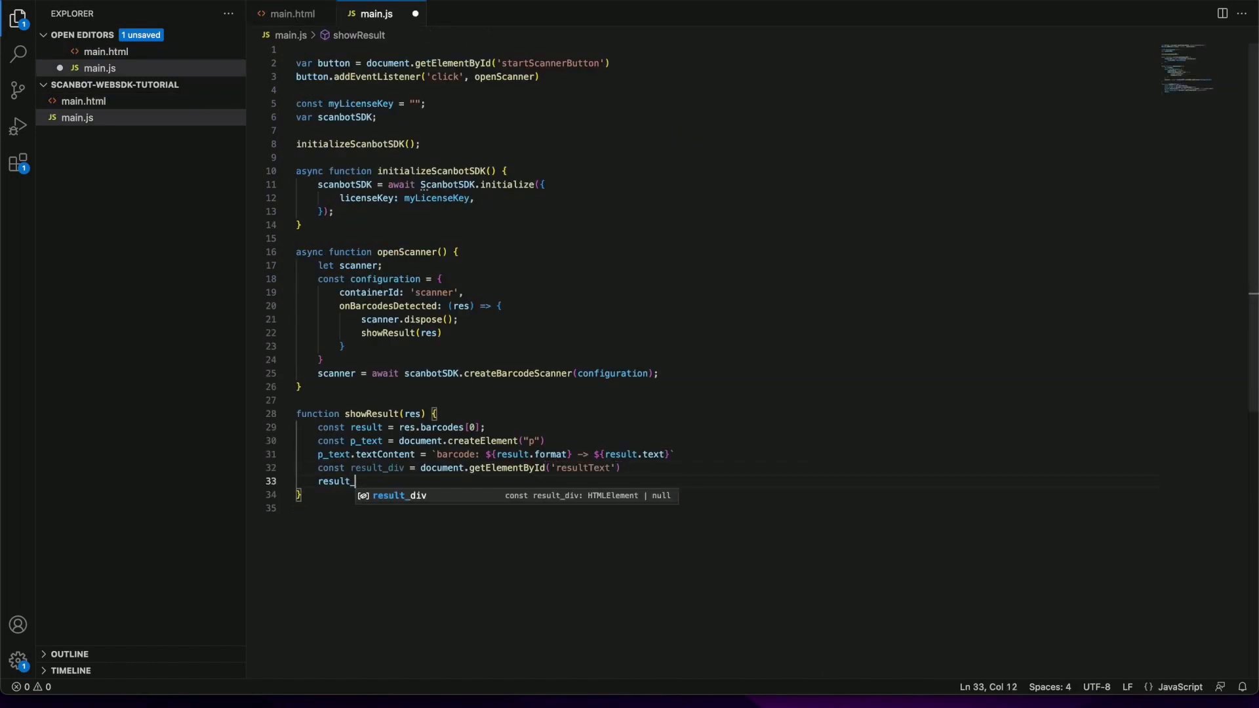
pyautogui.write('_div.appendChild.')
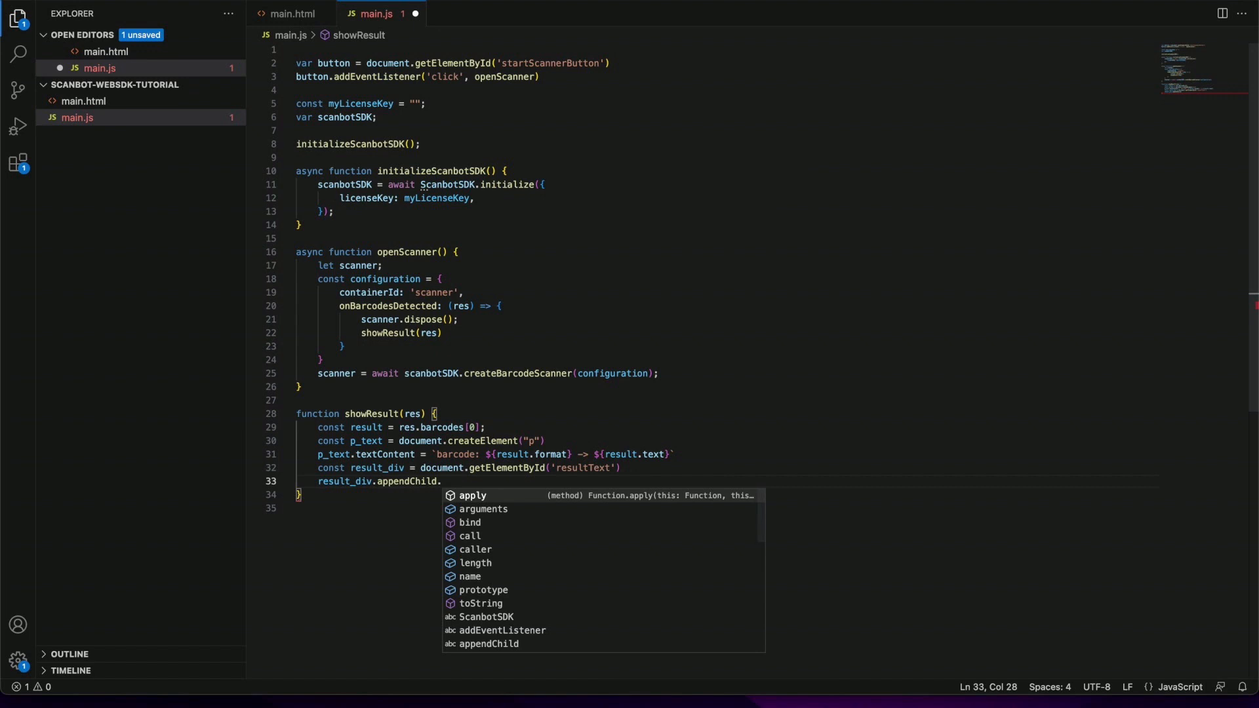
pyautogui.write('p_text)')
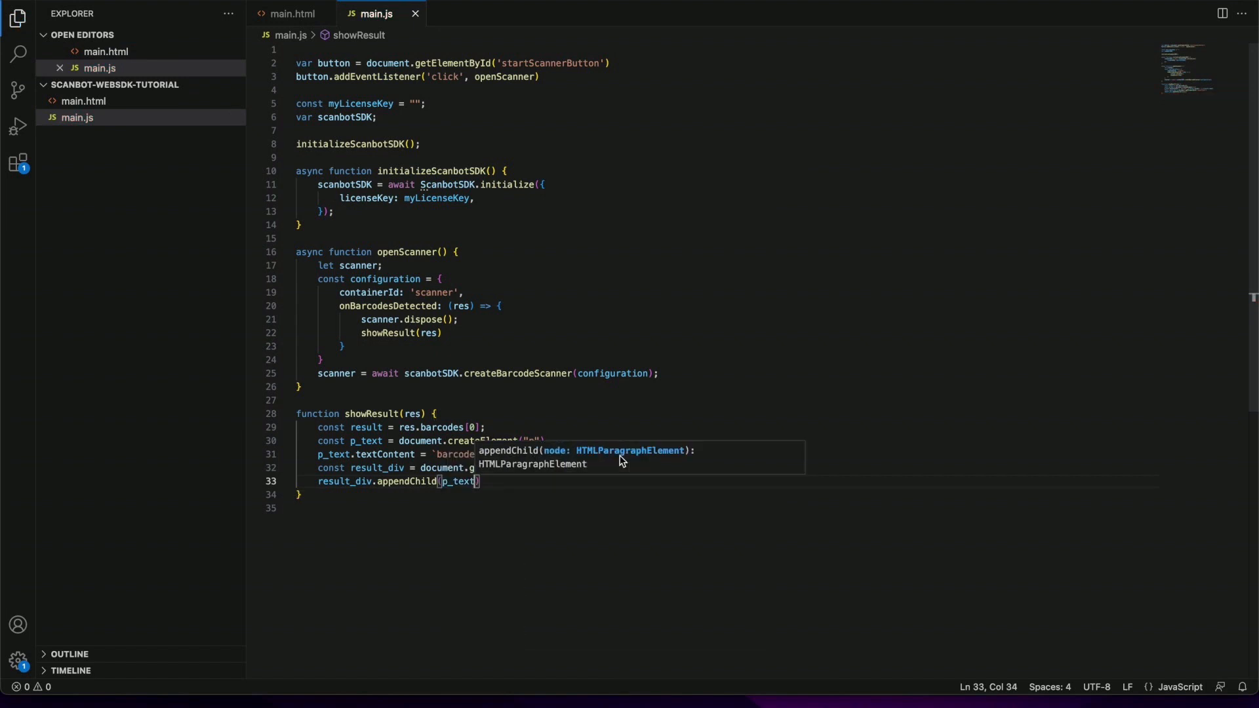